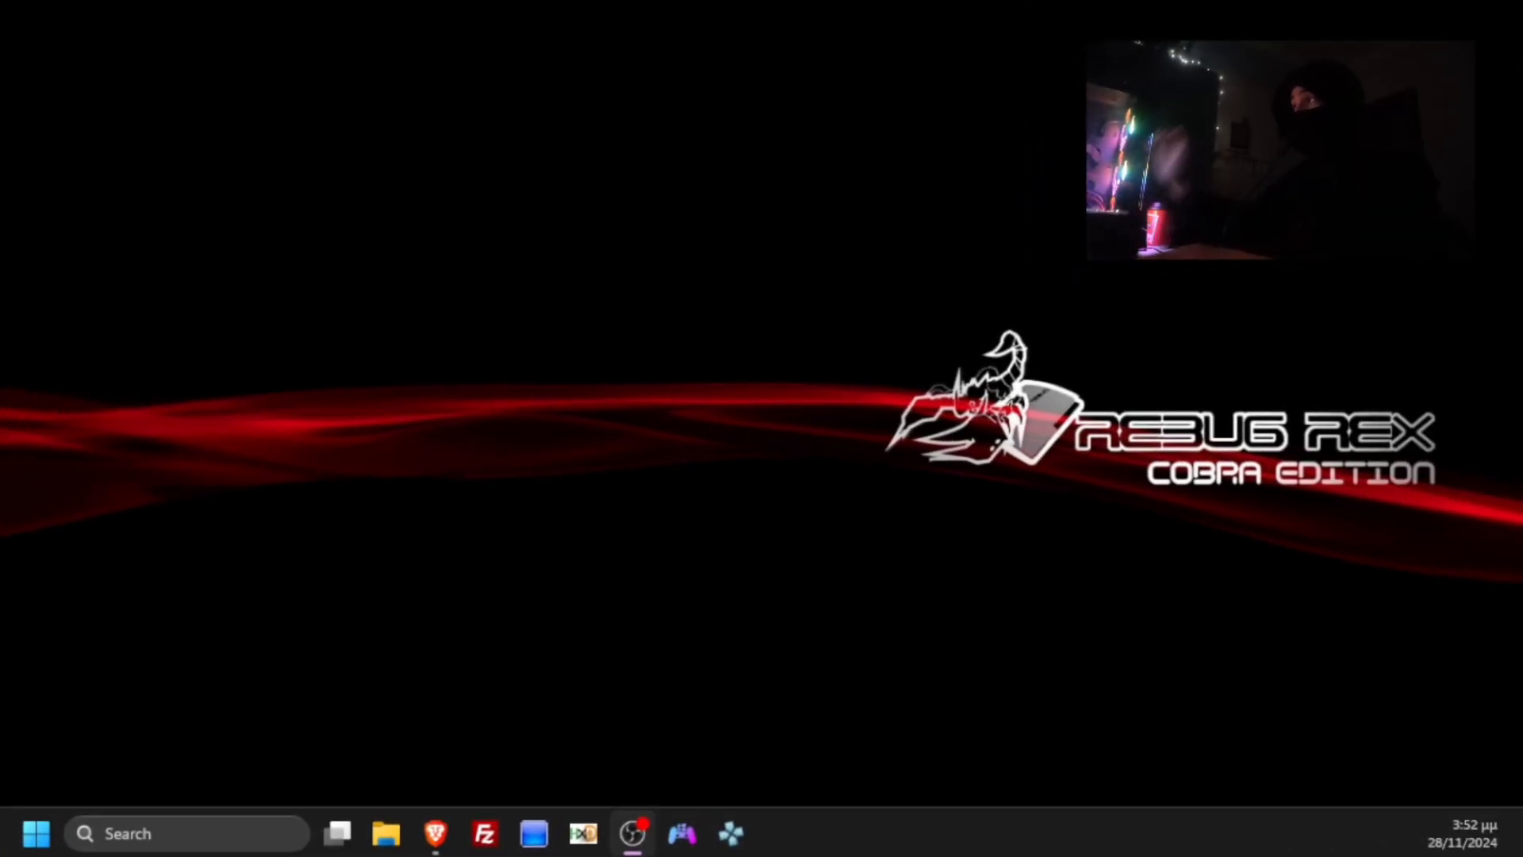
Select USB (F:) in File Explorer and bring up its Format settings.
{"action": "left_click", "coordinate": [390, 833]}
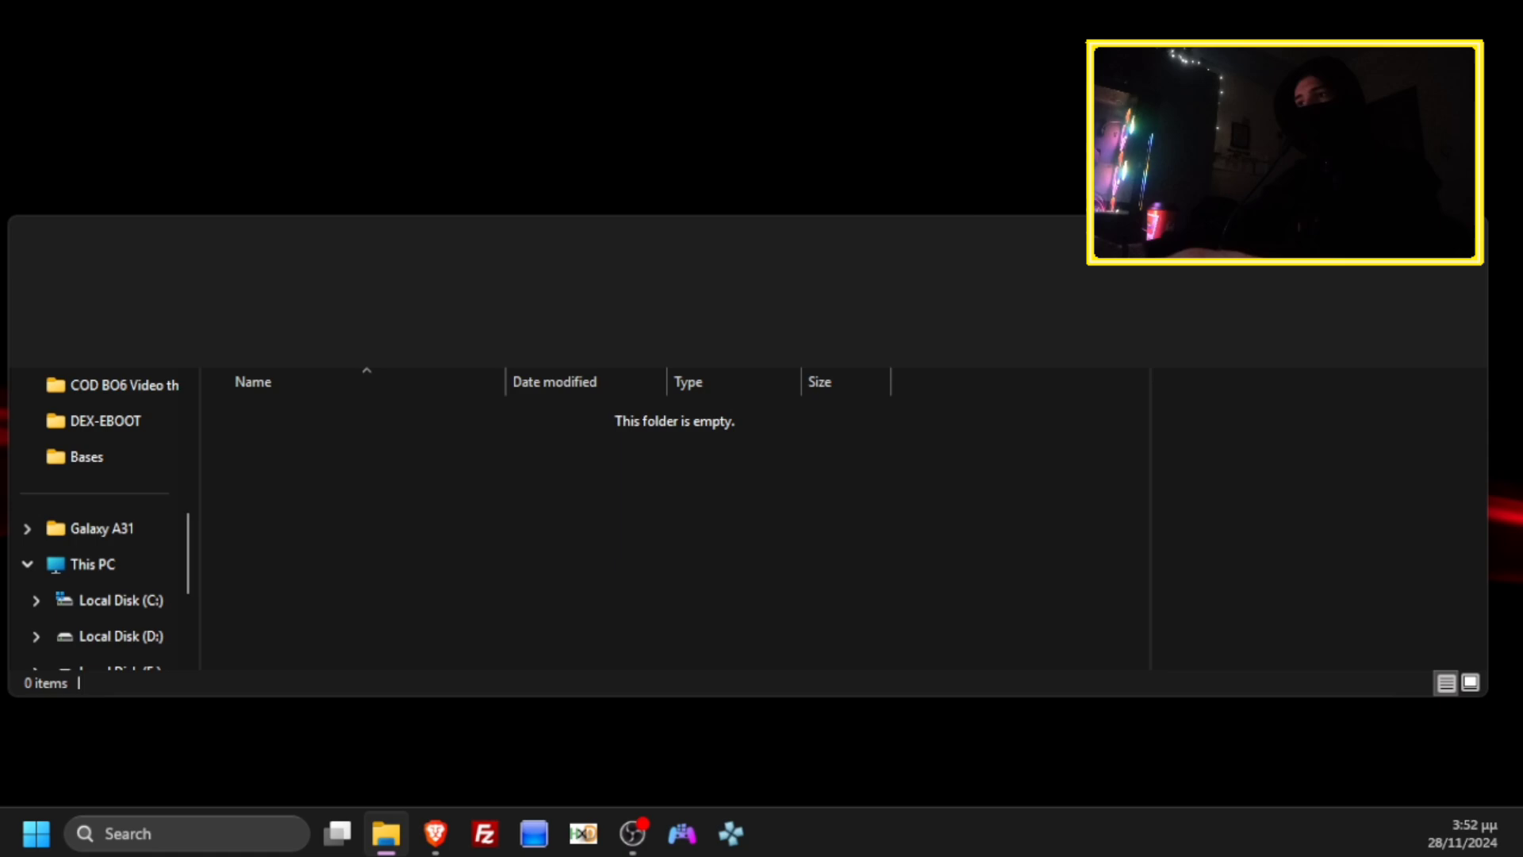
{"action": "left_click", "coordinate": [87, 565]}
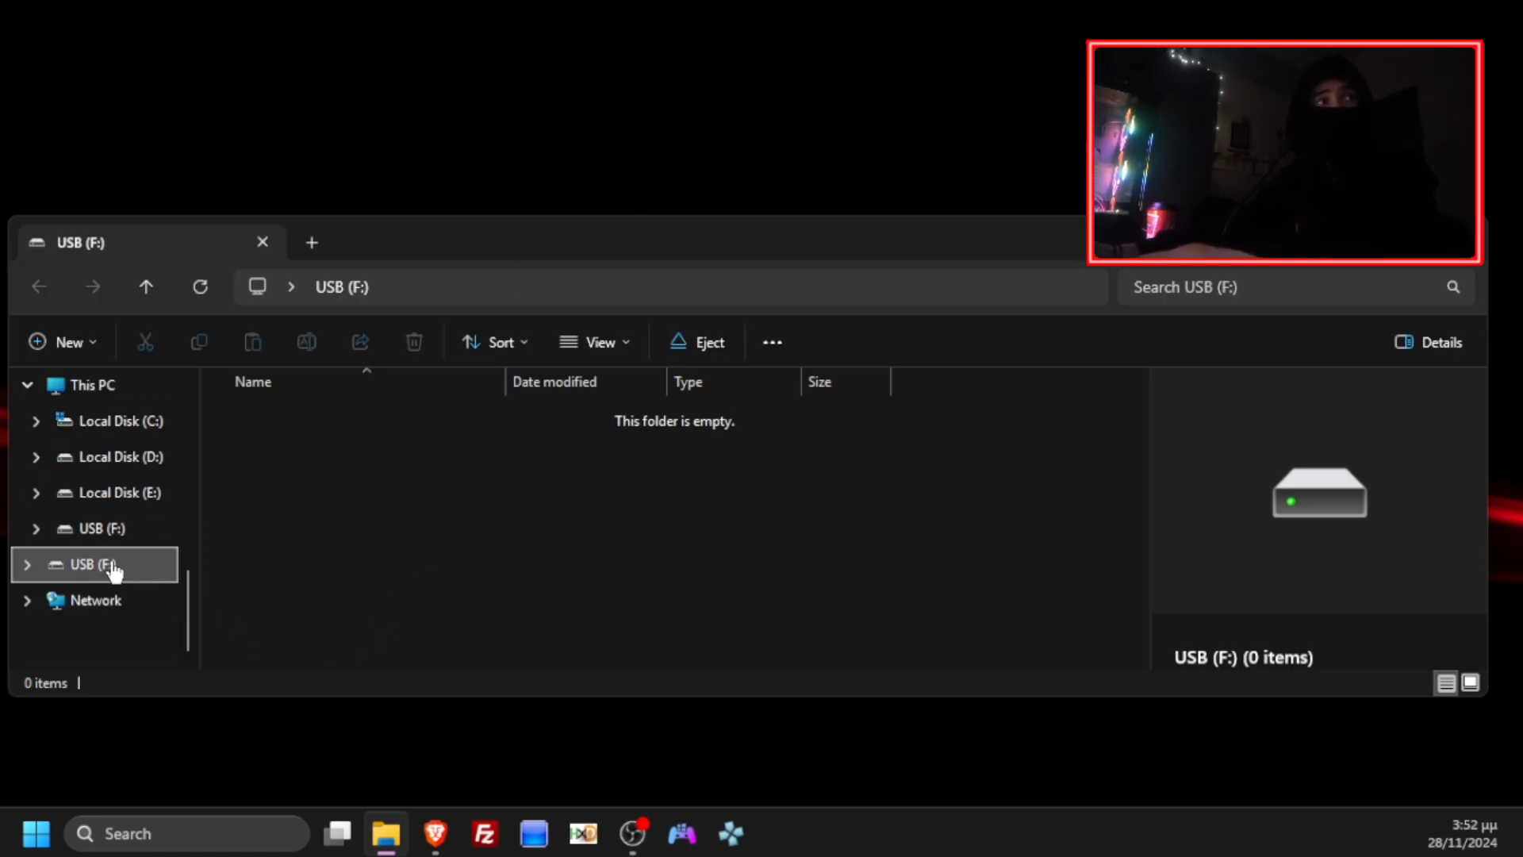
{"action": "right_click", "coordinate": [111, 565]}
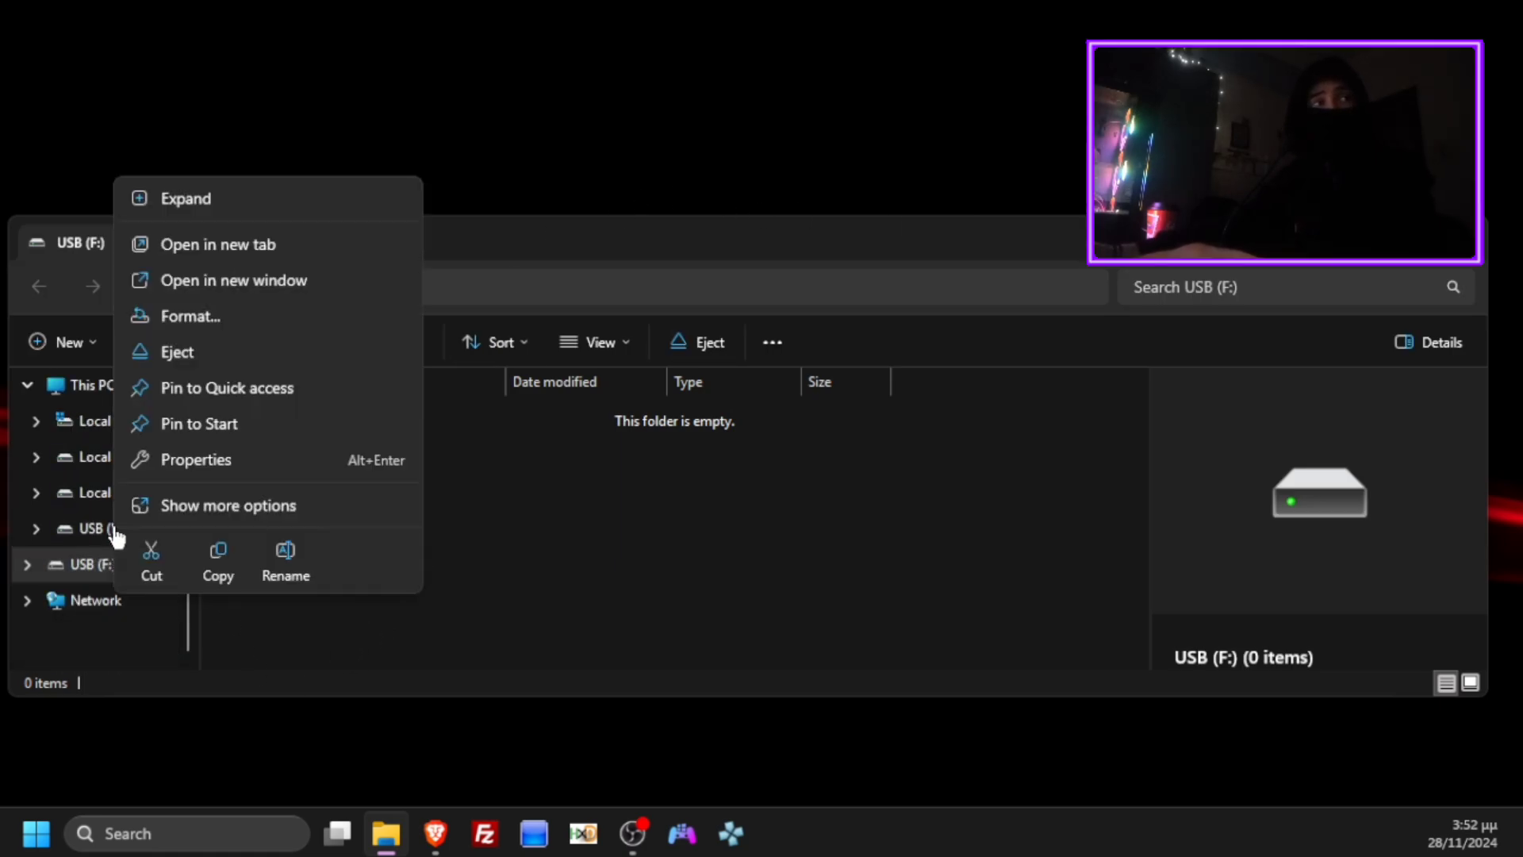
{"action": "left_click", "coordinate": [191, 315]}
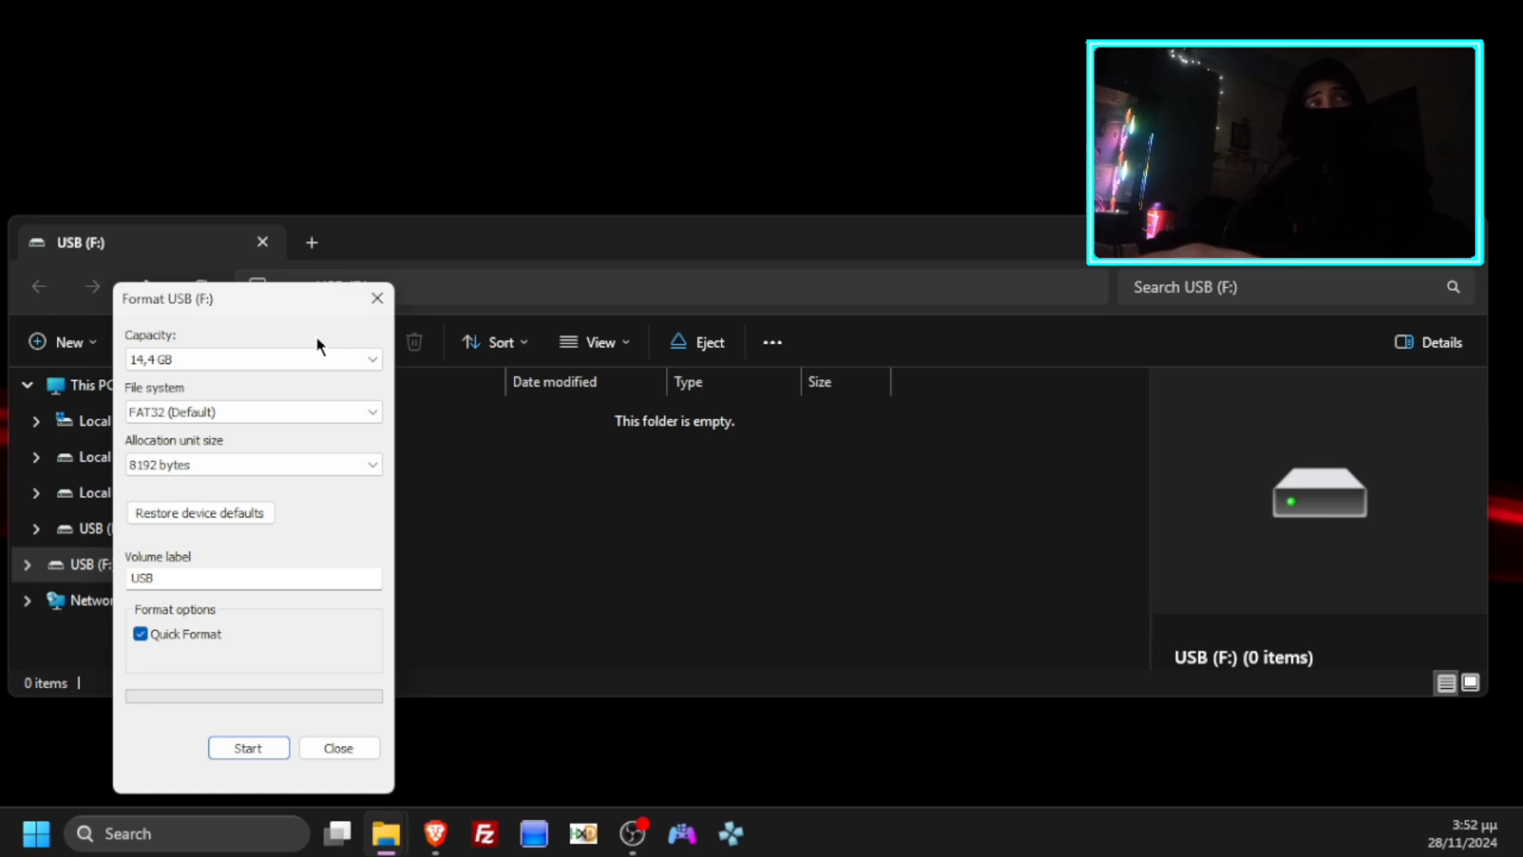
Run a quick format to FAT32, confirming the data-erase warning and the Format Complete message.
{"action": "left_click", "coordinate": [253, 412]}
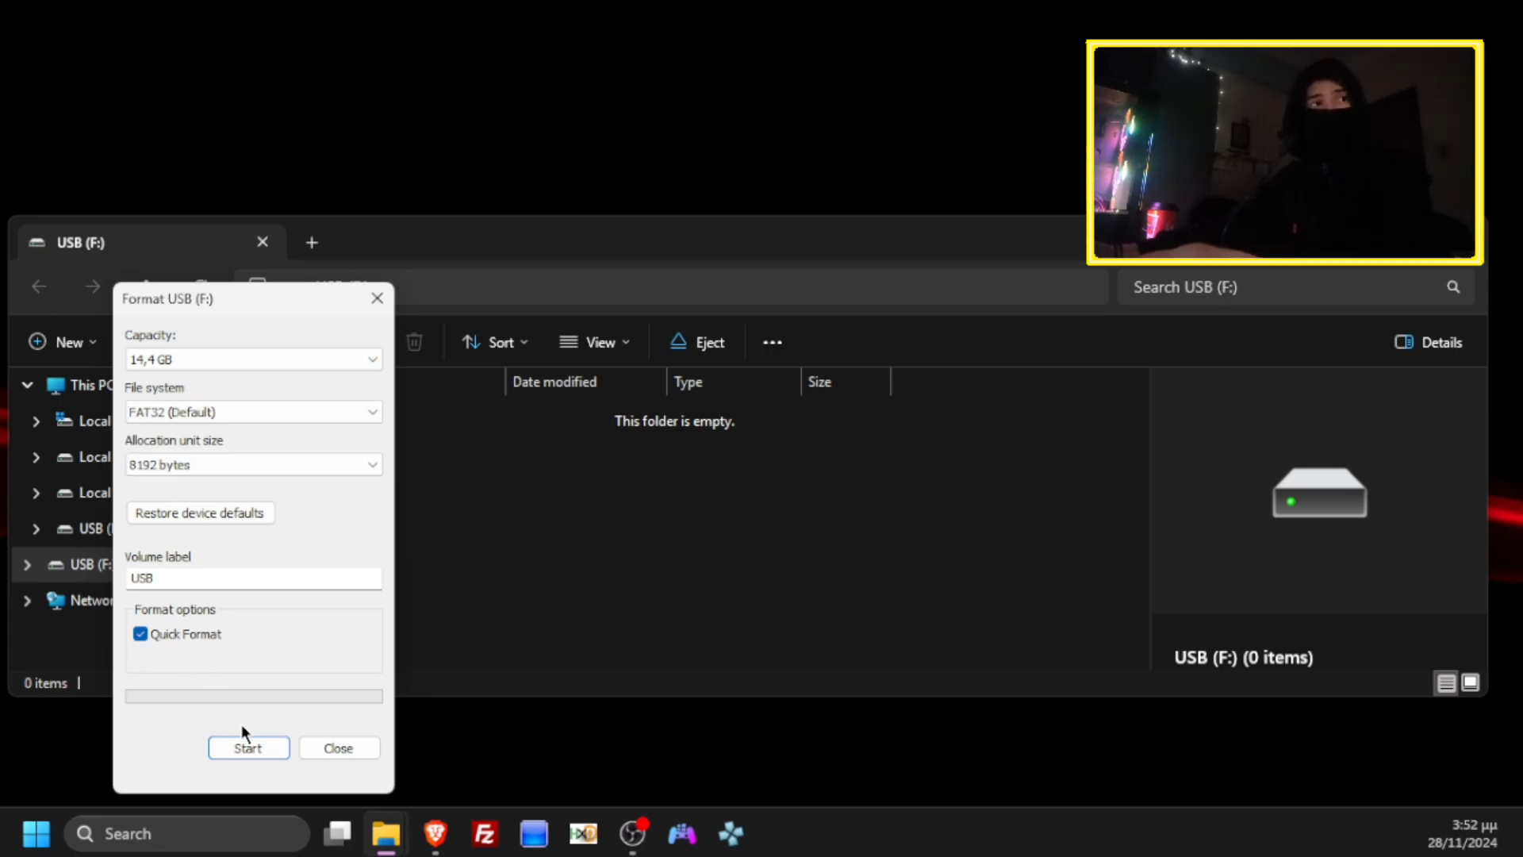
{"action": "left_click", "coordinate": [248, 747]}
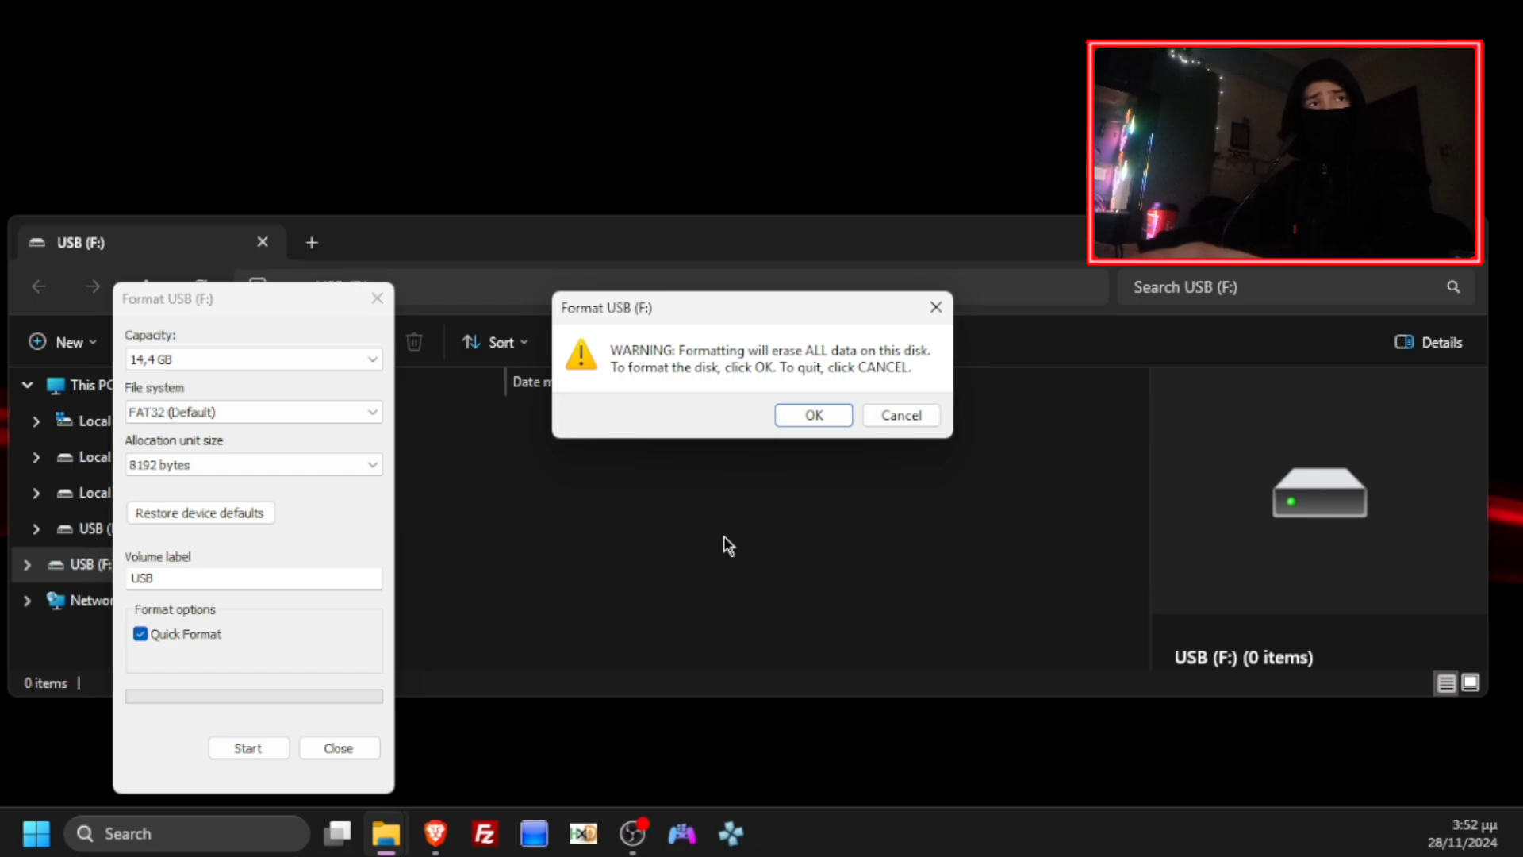
{"action": "left_click", "coordinate": [814, 416]}
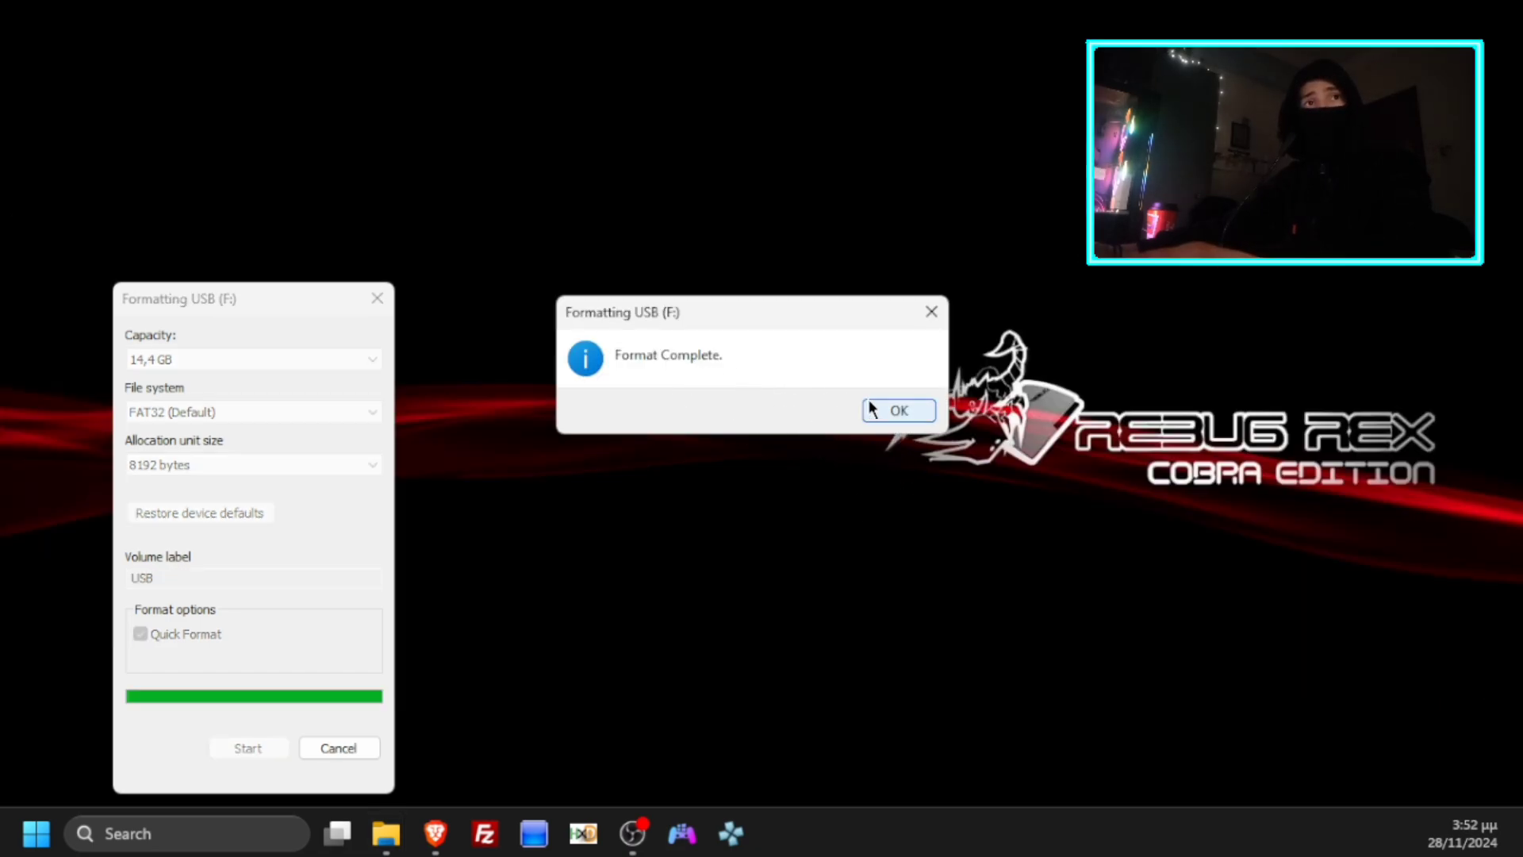
{"action": "left_click", "coordinate": [898, 409]}
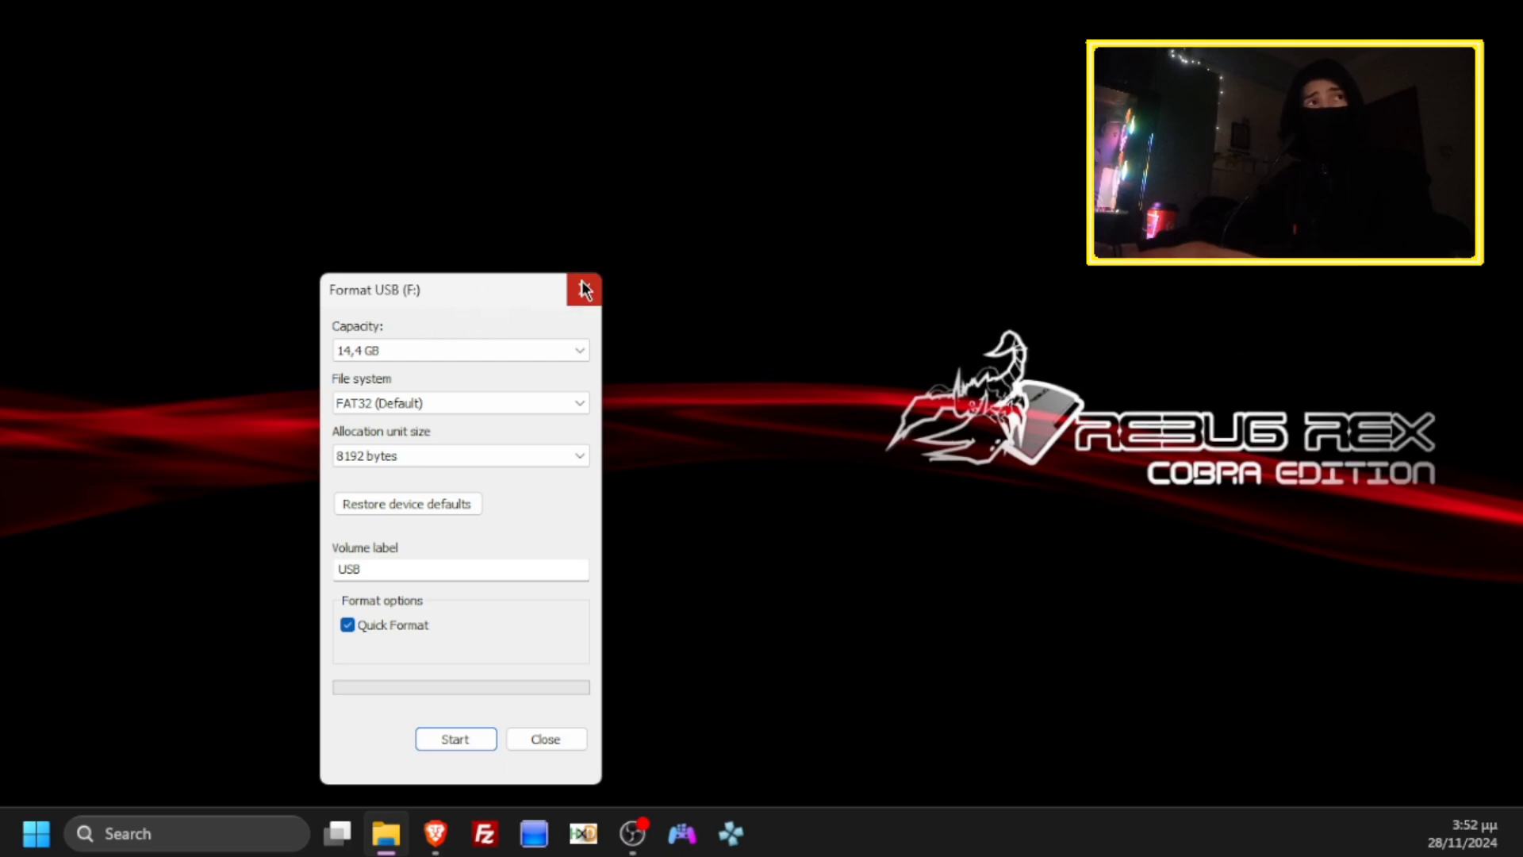
Load the mega.nz shared folder link in a Brave private window.
{"action": "left_click", "coordinate": [584, 289]}
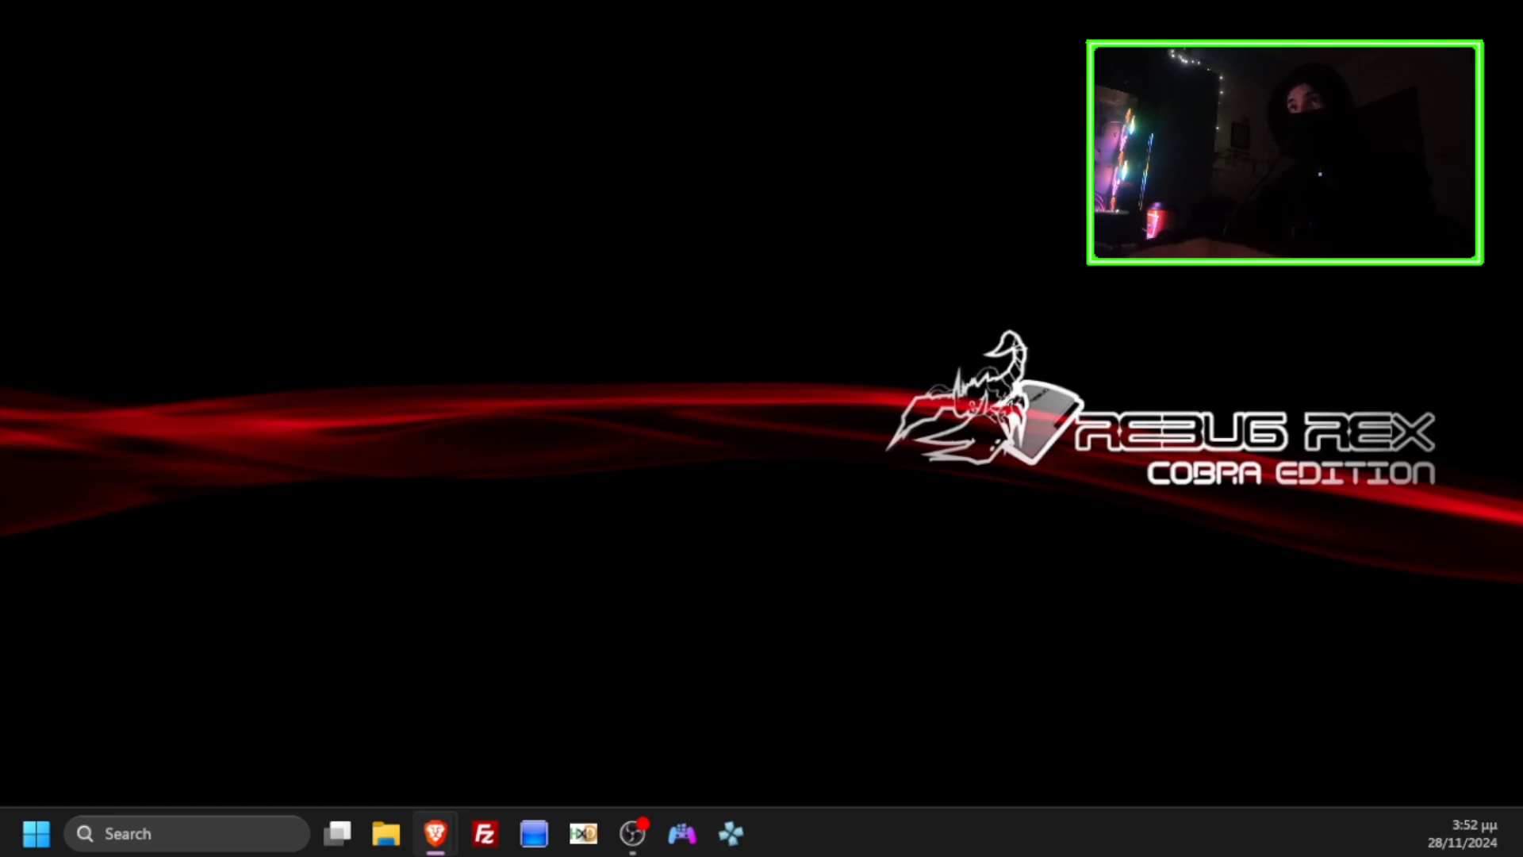
{"action": "left_click", "coordinate": [430, 833]}
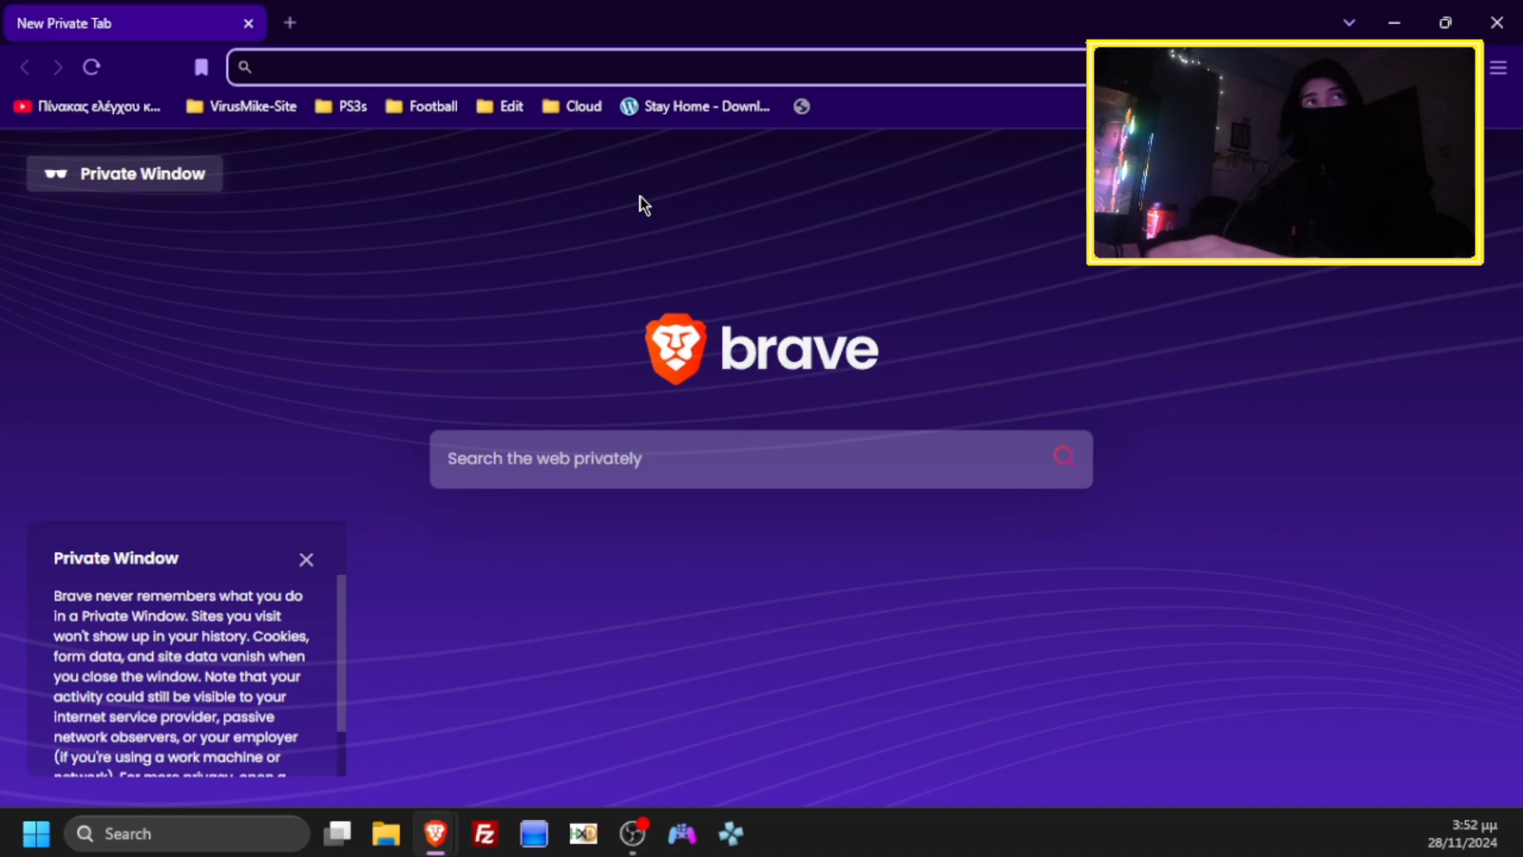
{"action": "type", "text": "https://mega.nz/folder/tlsDHJbL#ZA95kFEhZg_Ub8TfDHL91Q"}
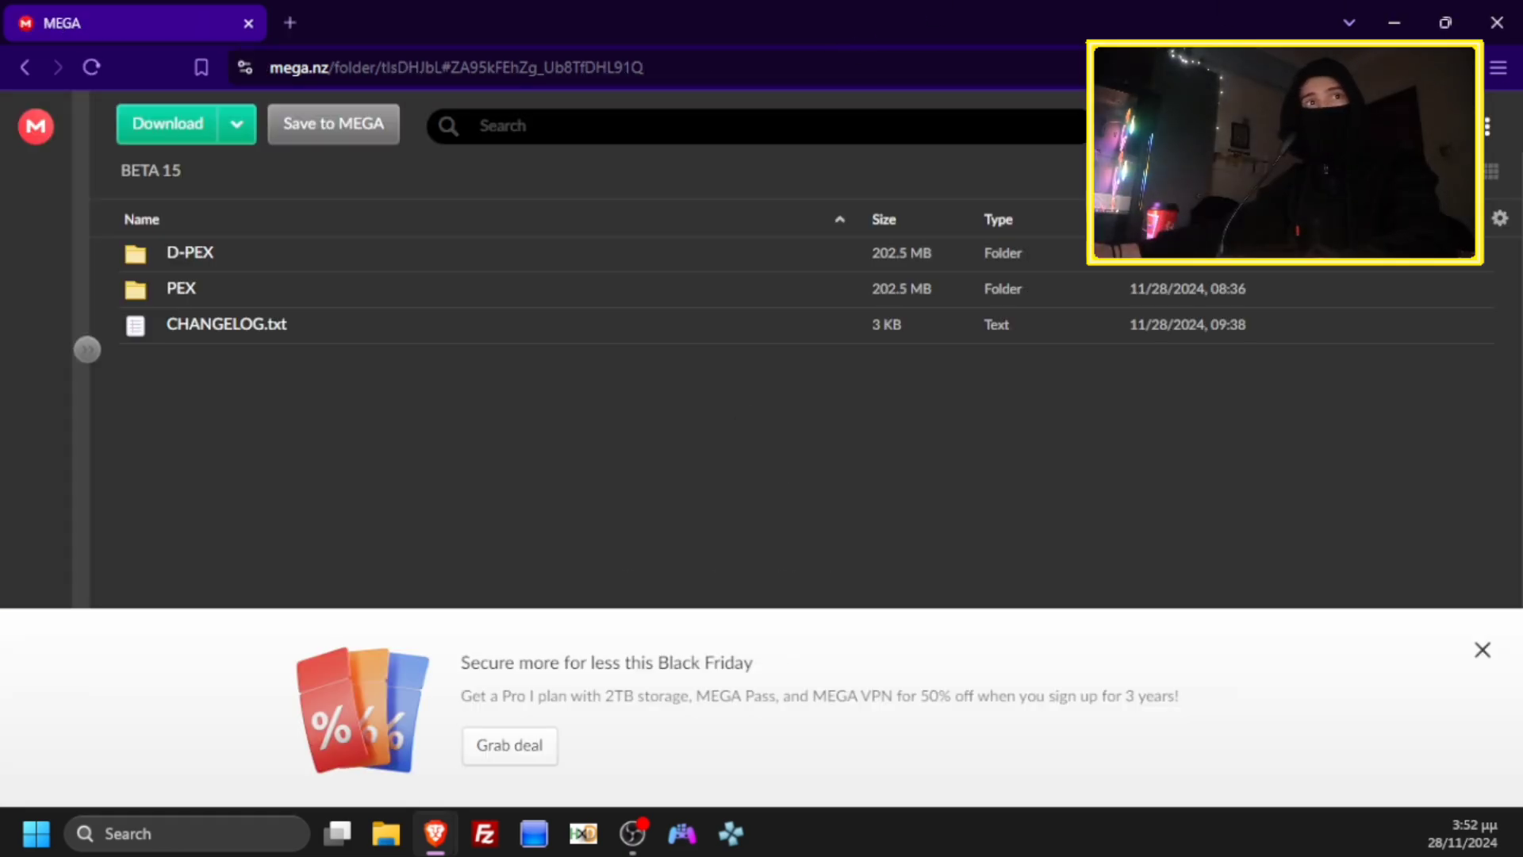
Close the Black Friday promo and read through CHANGELOG.txt.
{"action": "left_click", "coordinate": [1481, 650]}
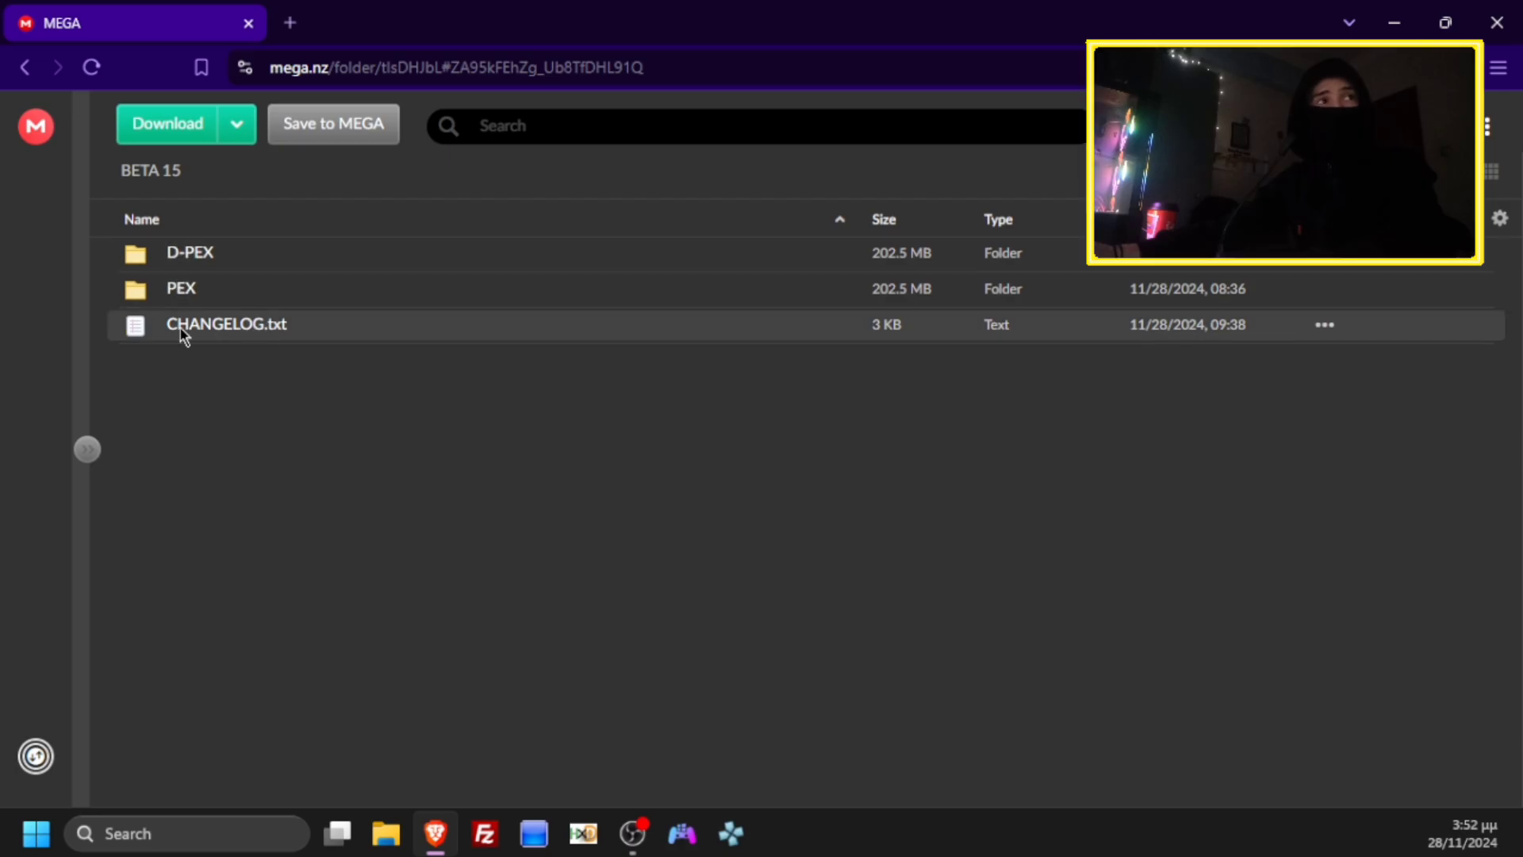
{"action": "double_click", "coordinate": [225, 324]}
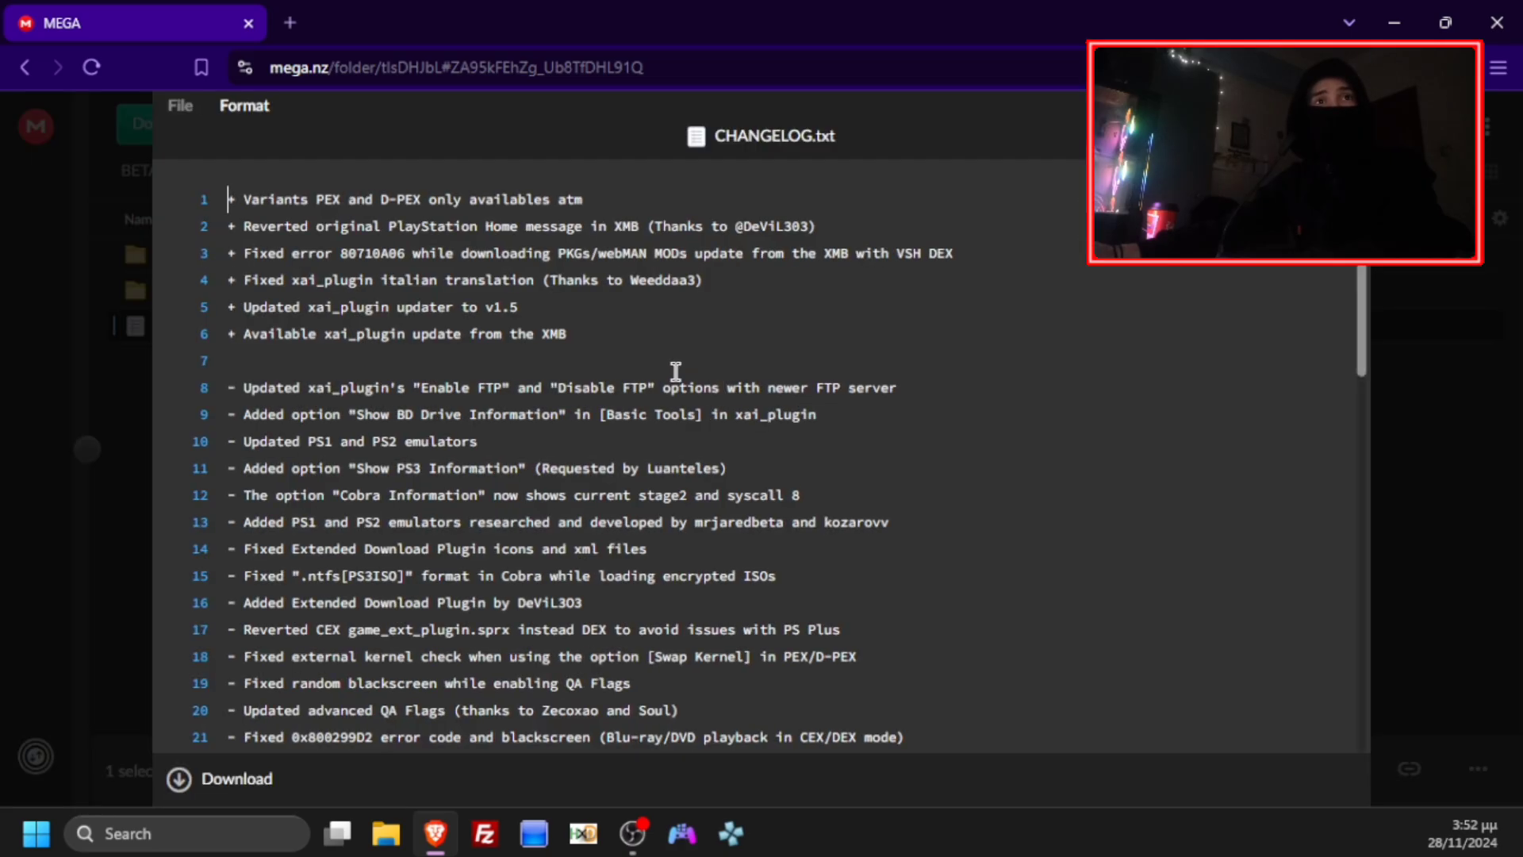
{"action": "left_click_drag", "start_coordinate": [230, 200], "coordinate": [518, 306]}
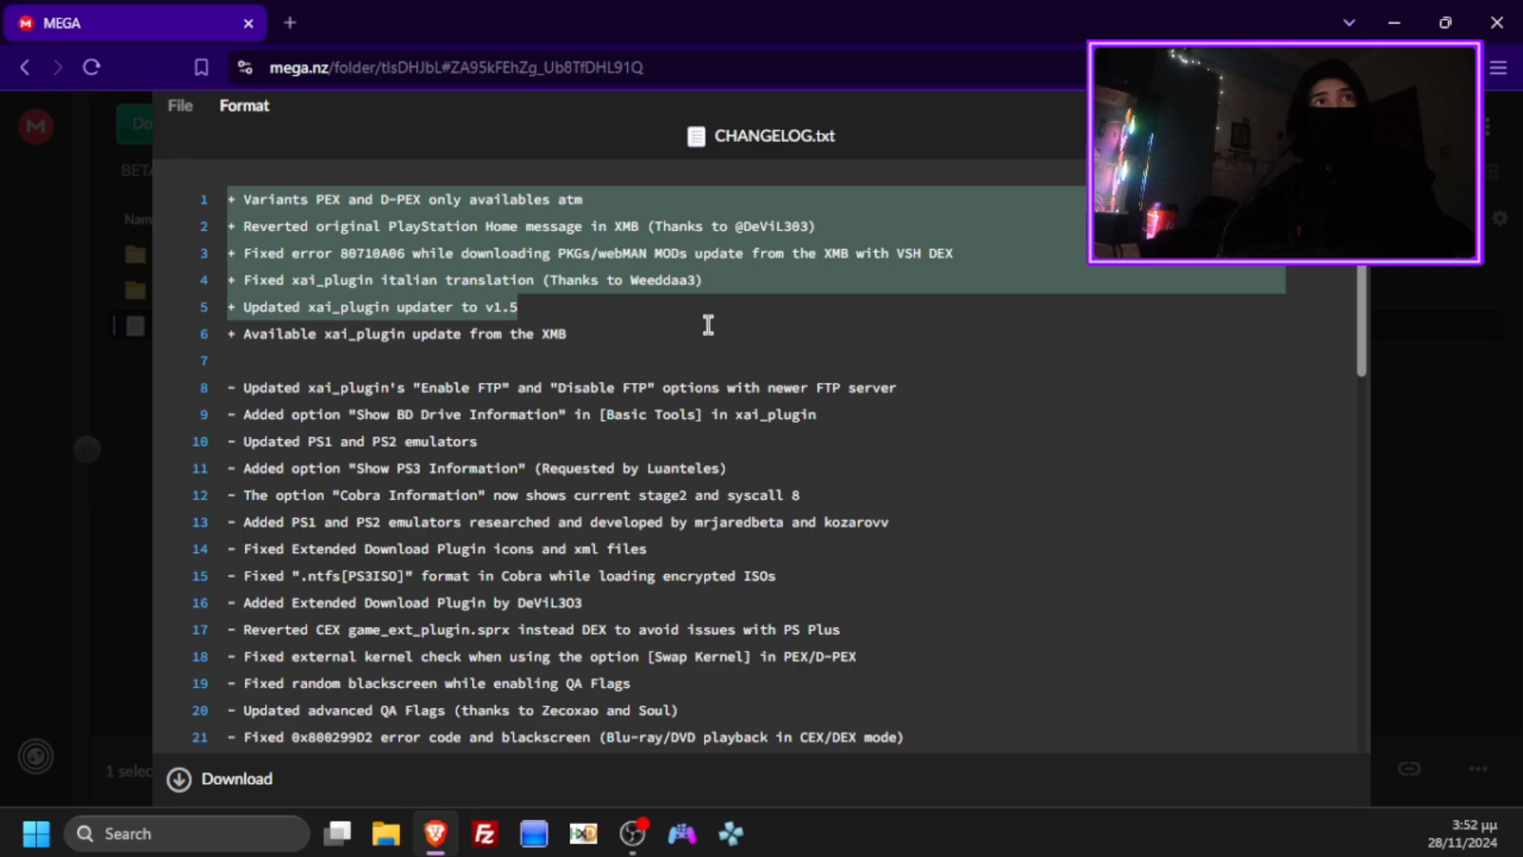
{"action": "scroll", "scroll_direction": "down", "scroll_amount": 3}
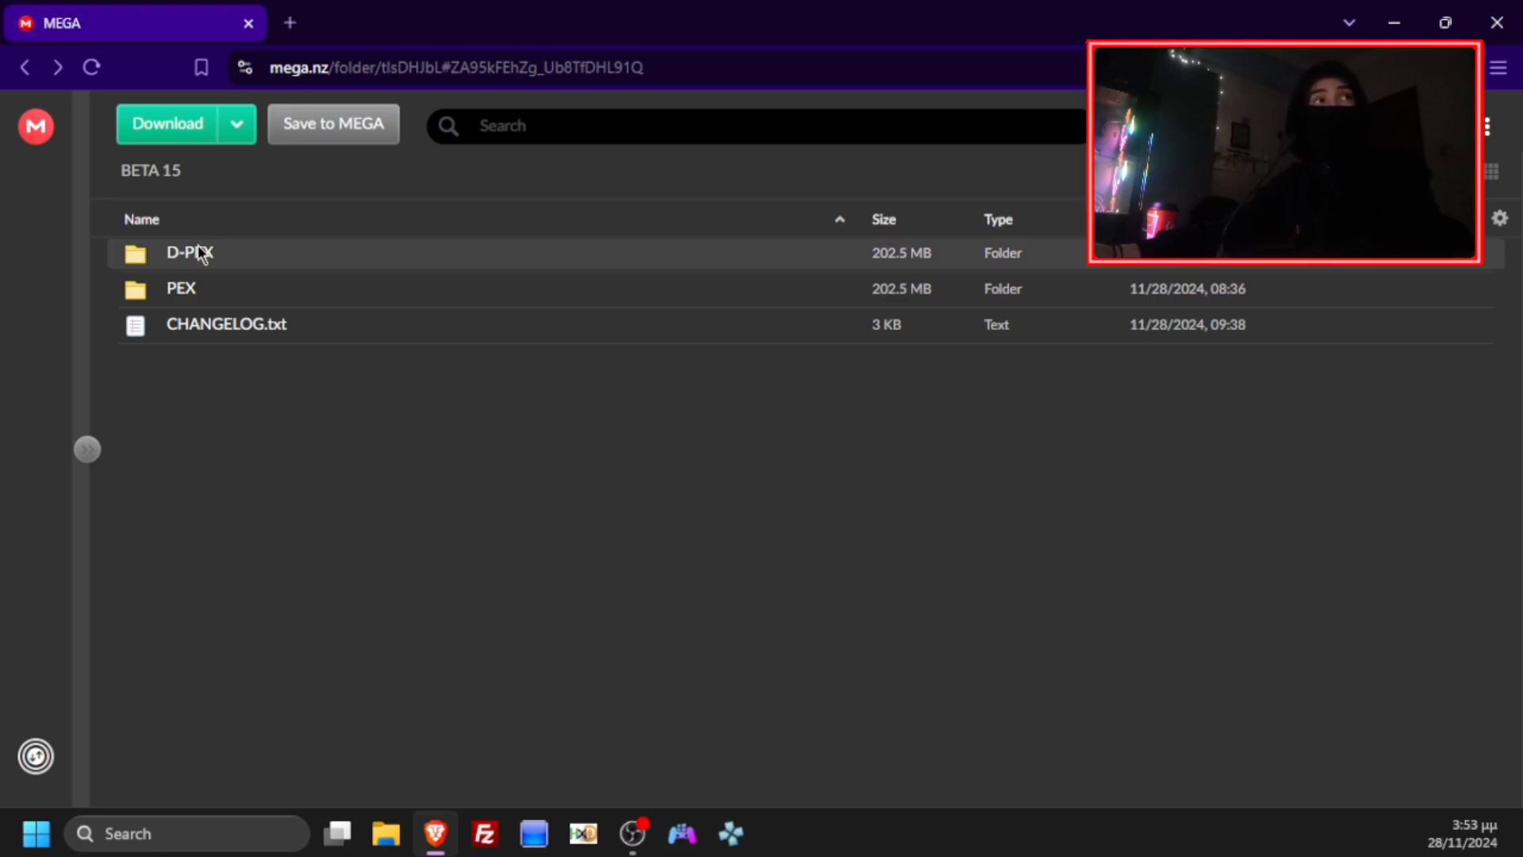
Download the CFW 4.91.2 Evilnat Cobra [D-PEX] [BETA 15].rar from the D-PEX folder, then close Brave.
{"action": "double_click", "coordinate": [187, 252]}
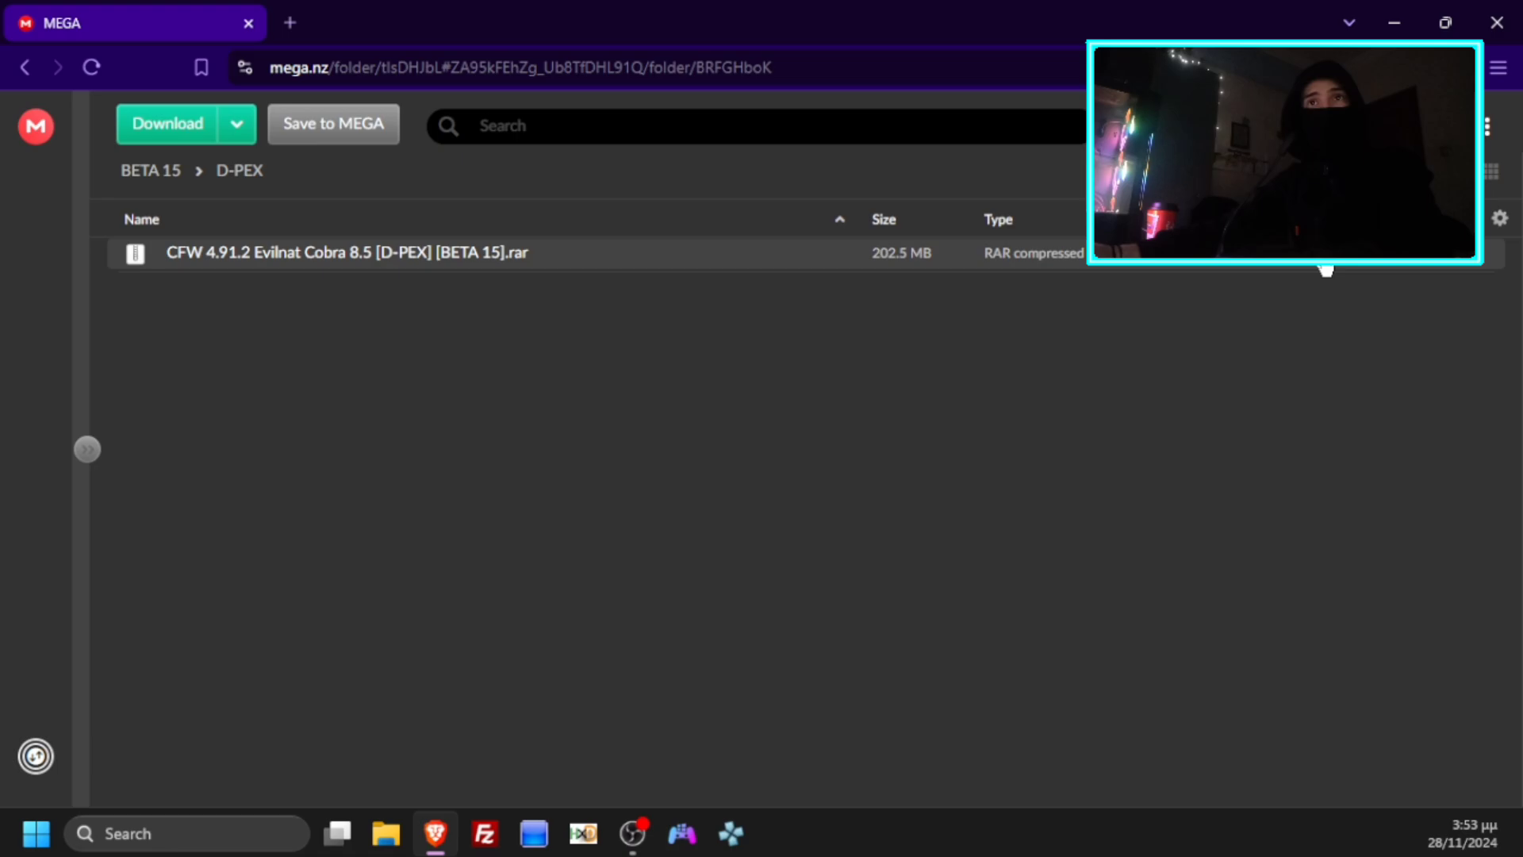
{"action": "right_click", "coordinate": [339, 253]}
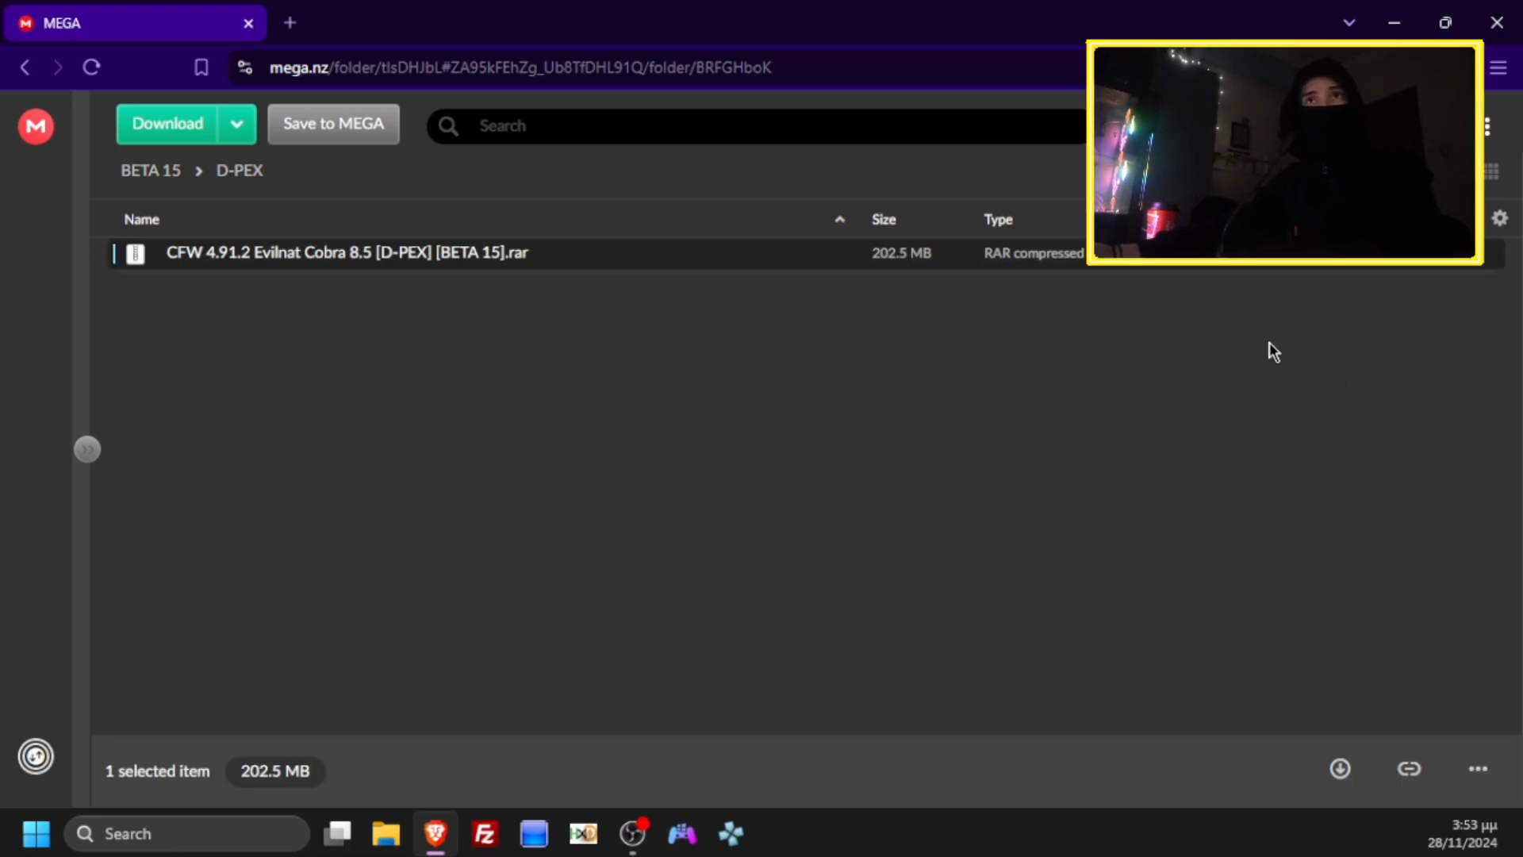
{"action": "left_click", "coordinate": [167, 124]}
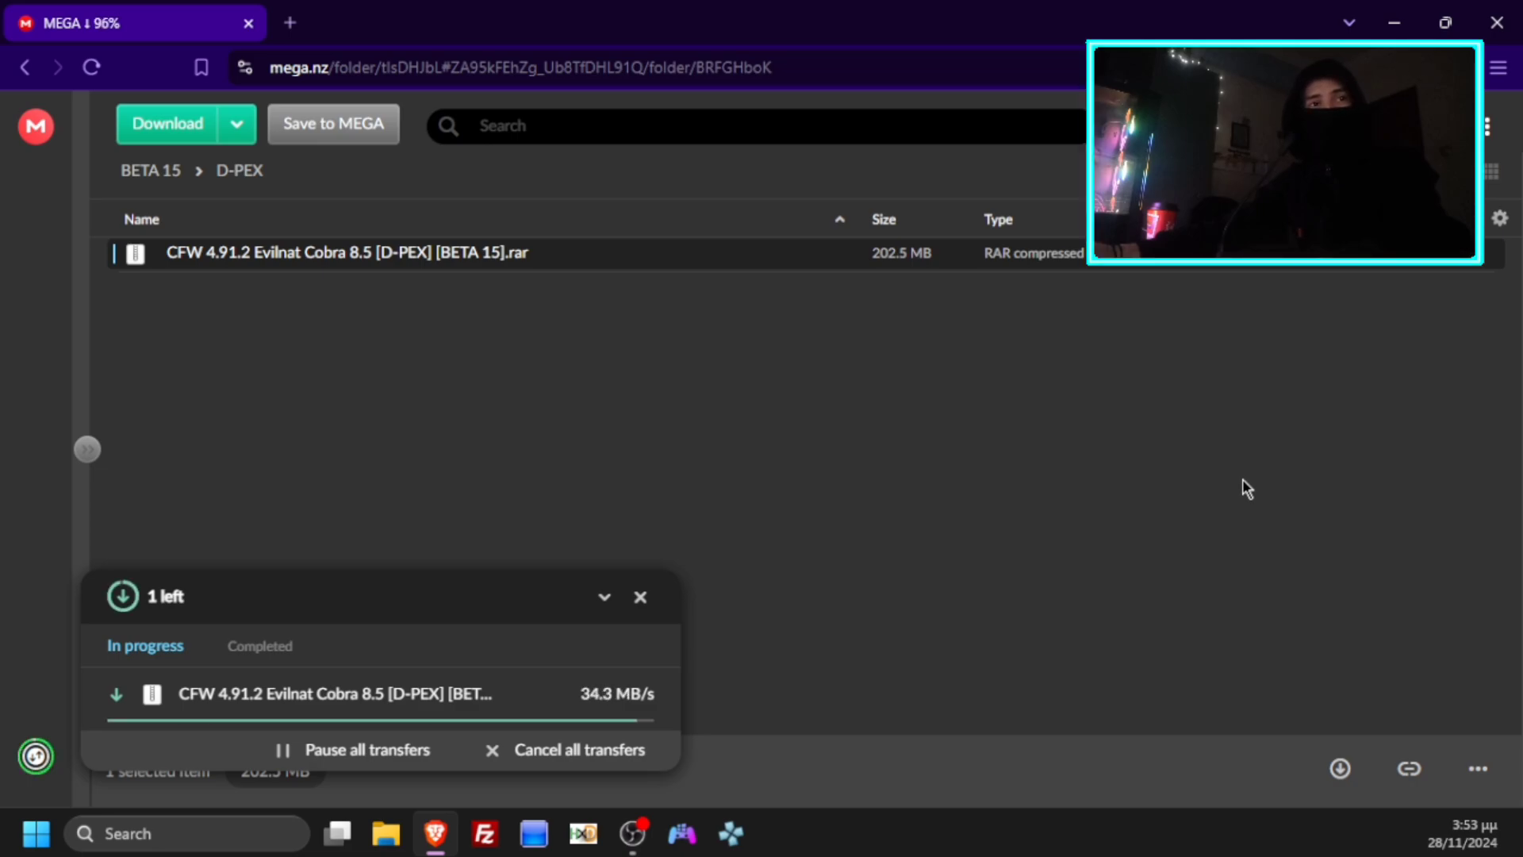
{"action": "mouse_move", "coordinate": [1231, 496]}
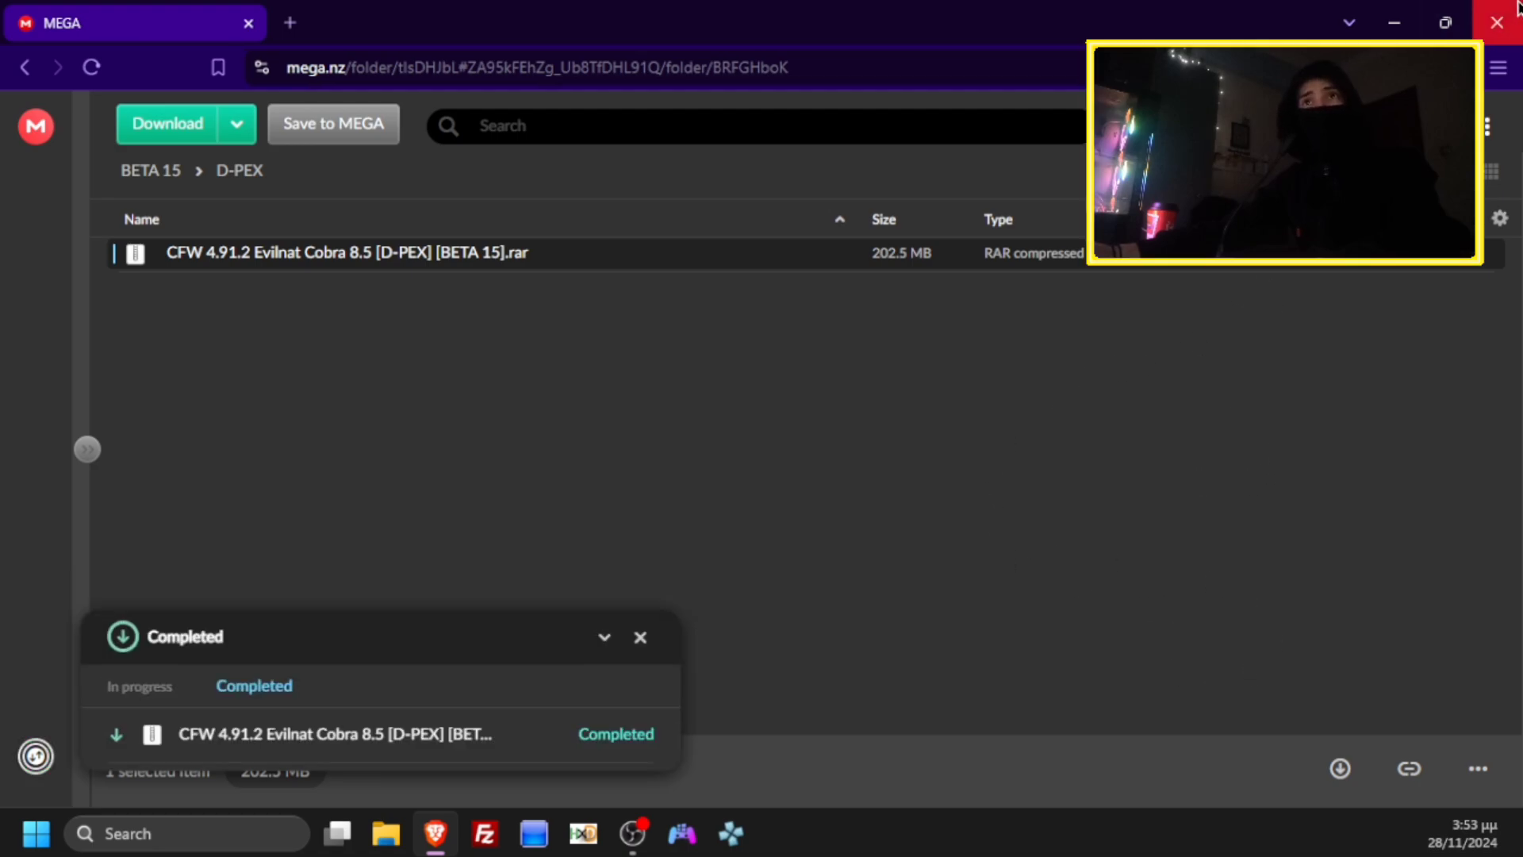
{"action": "left_click", "coordinate": [1493, 22]}
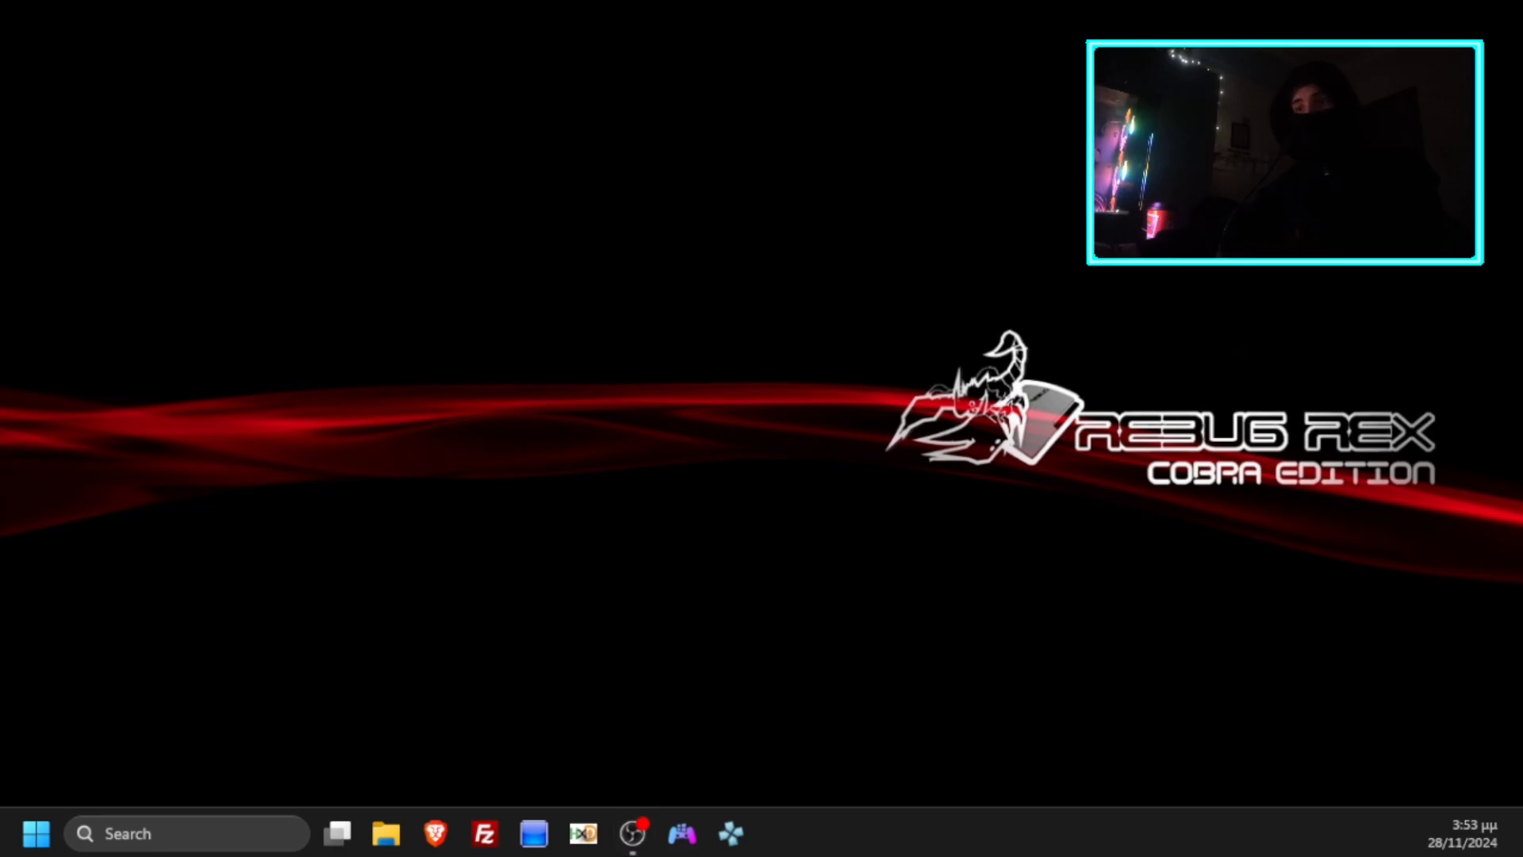
Show the empty USB (F:) drive in File Explorer next to the extracted firmware files.
{"action": "left_click", "coordinate": [384, 833]}
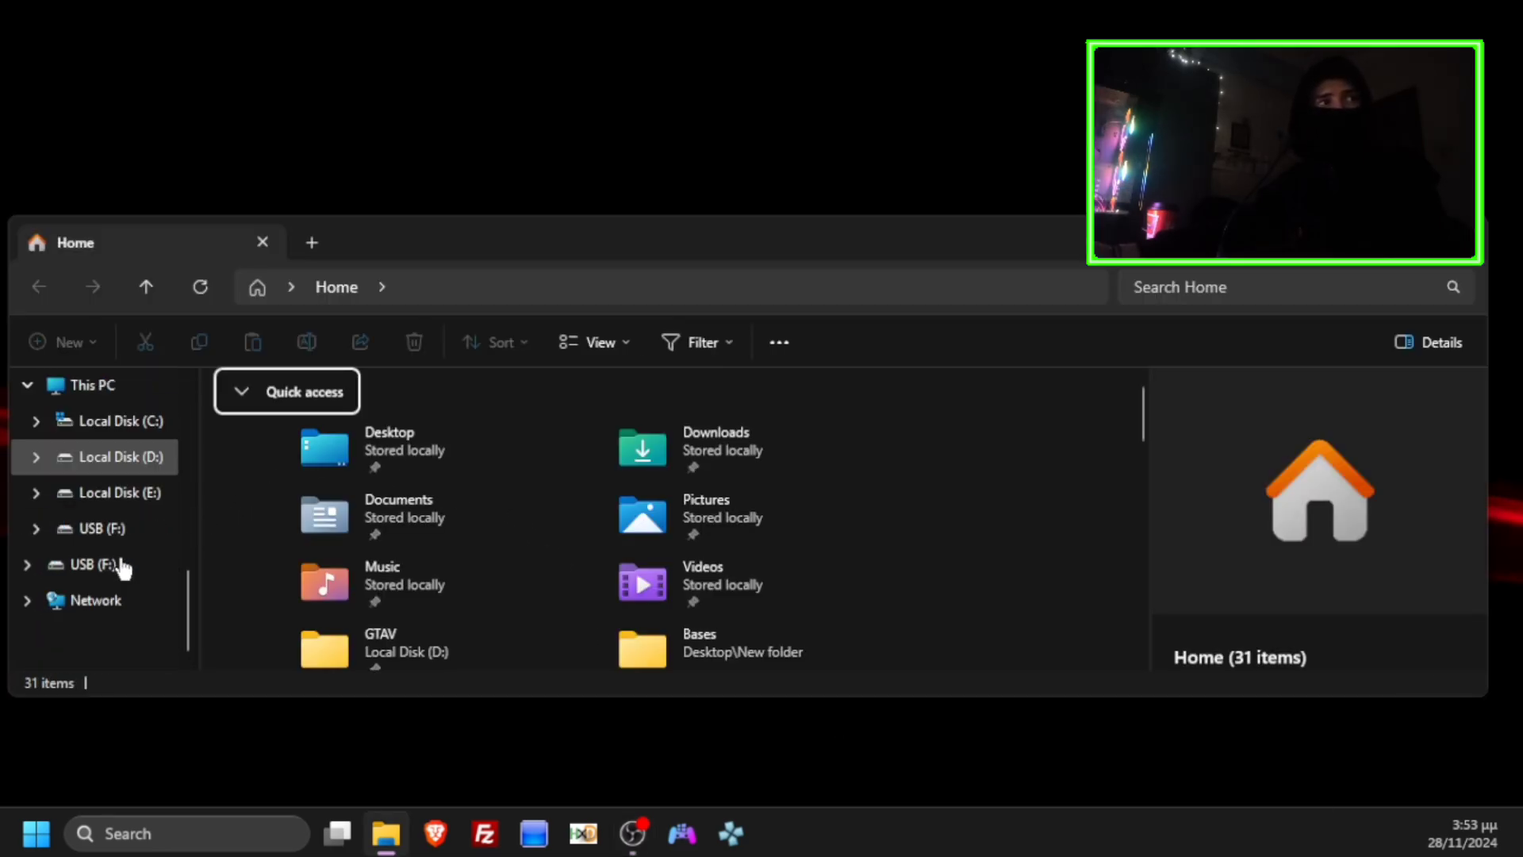
{"action": "left_click", "coordinate": [87, 565]}
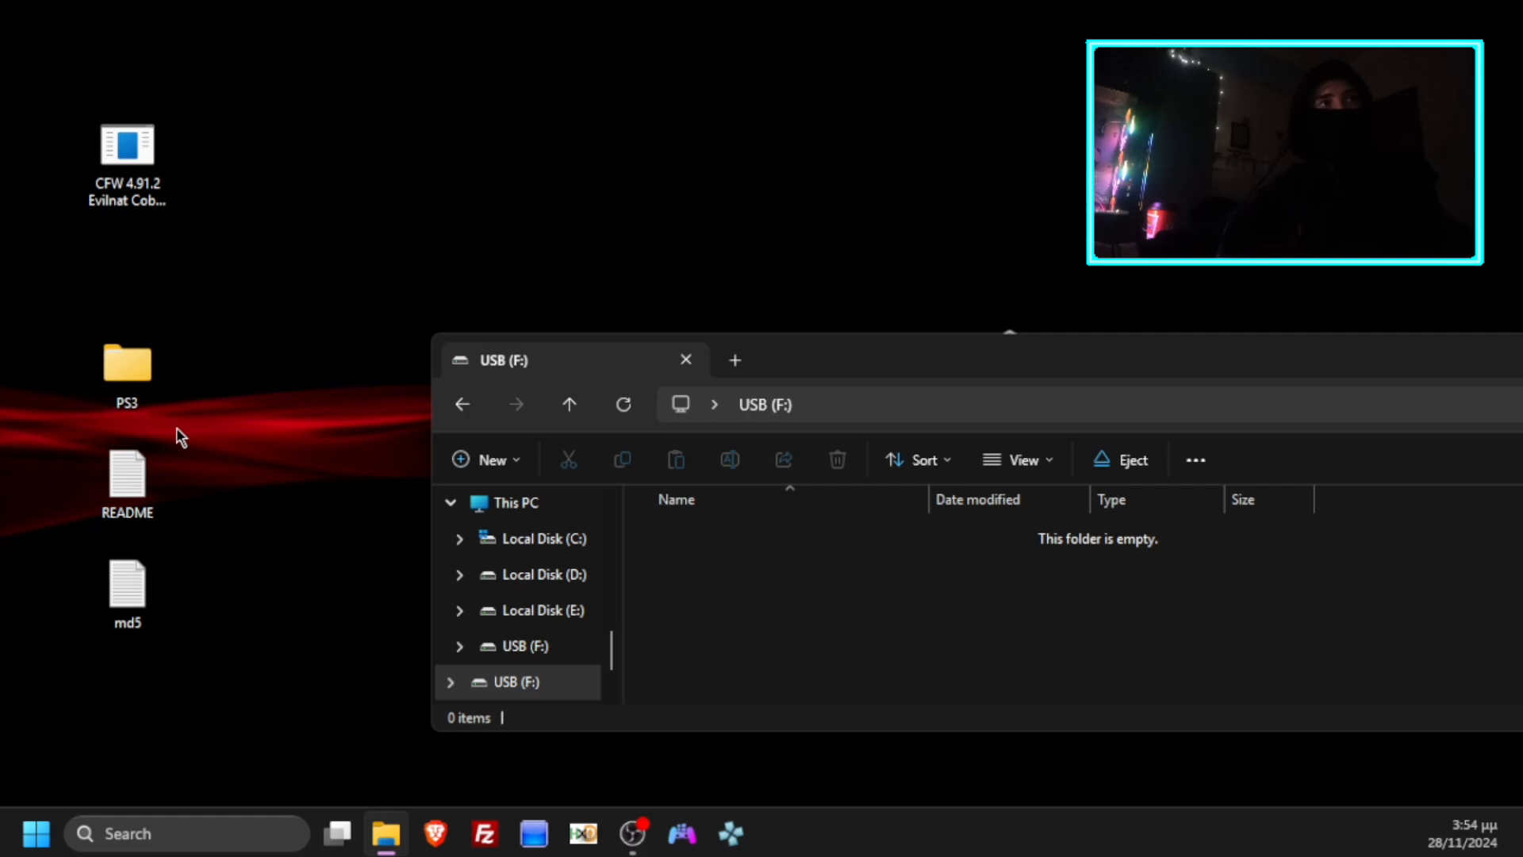
Copy the PS3 folder from the desktop onto USB (F:).
{"action": "left_click_drag", "start_coordinate": [127, 365], "coordinate": [792, 592]}
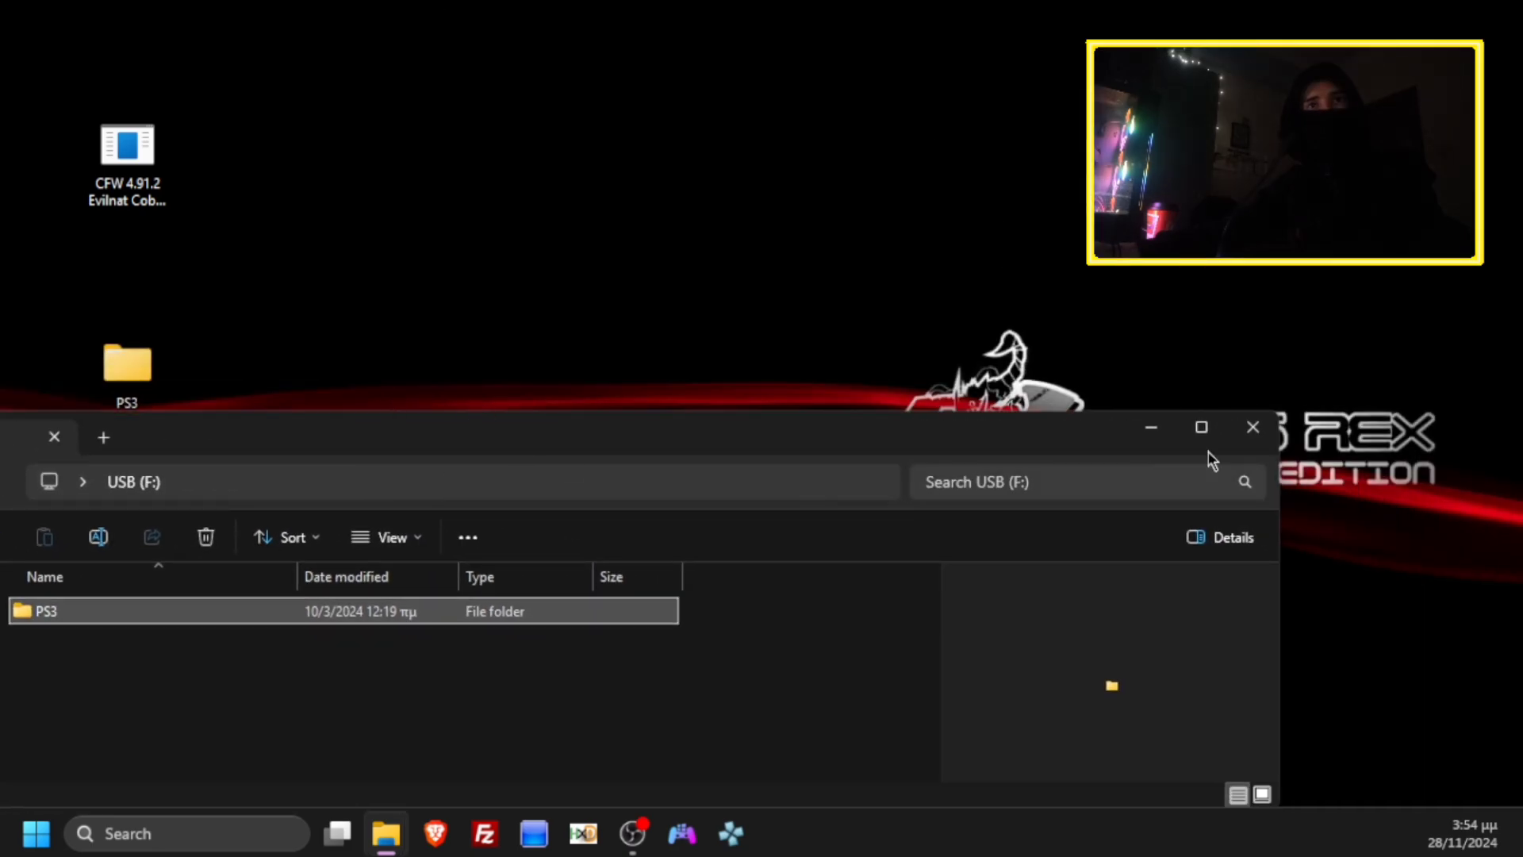
{"action": "left_click", "coordinate": [1254, 426]}
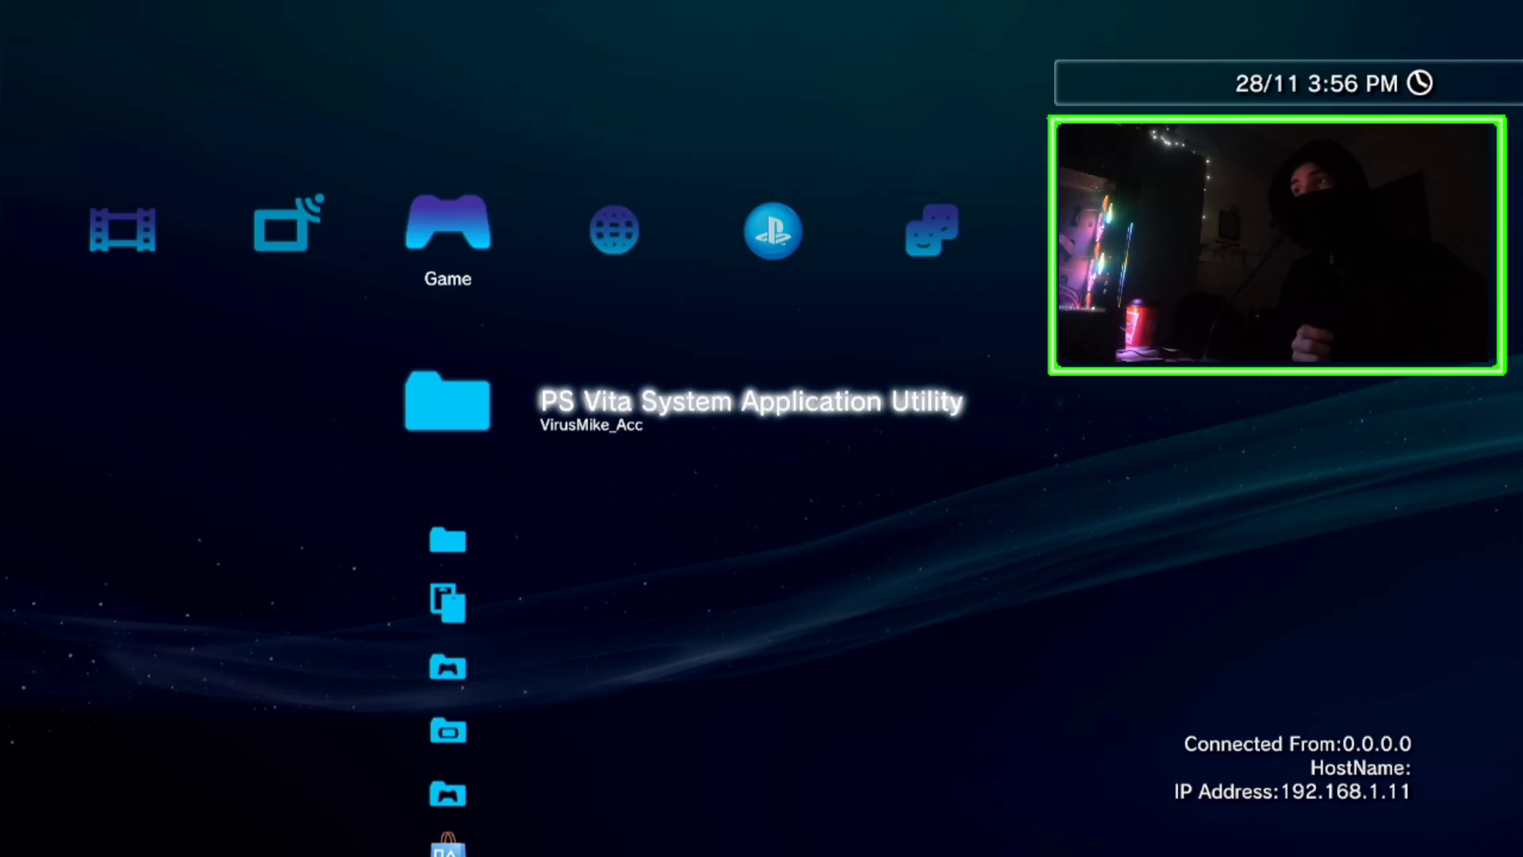
Move to Settings on the XMB and select System Update.
{"action": "scroll", "scroll_direction": "left", "scroll_amount": 3}
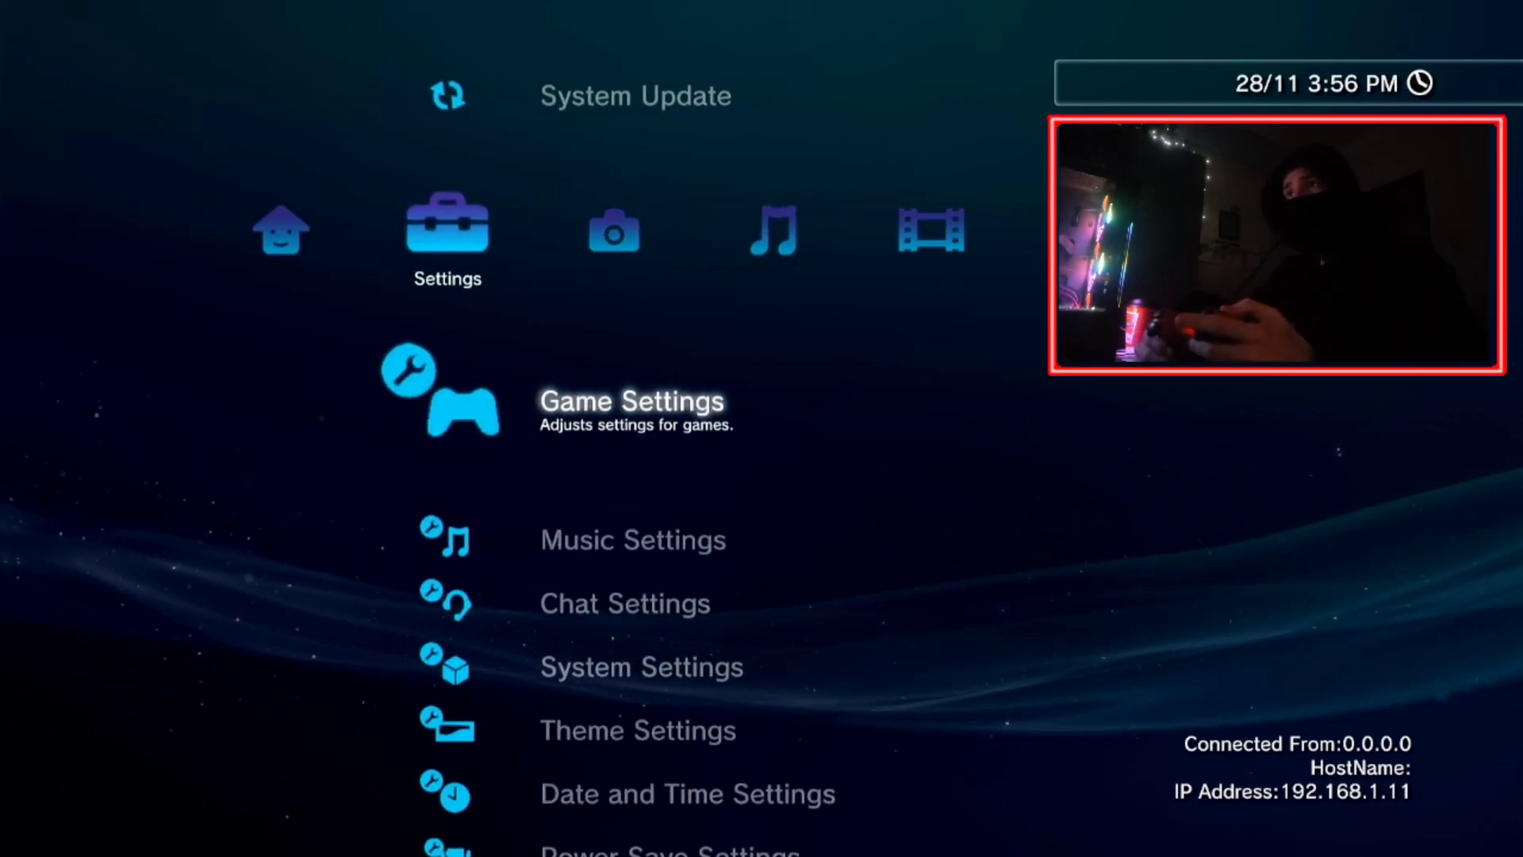
{"action": "key", "text": "Up"}
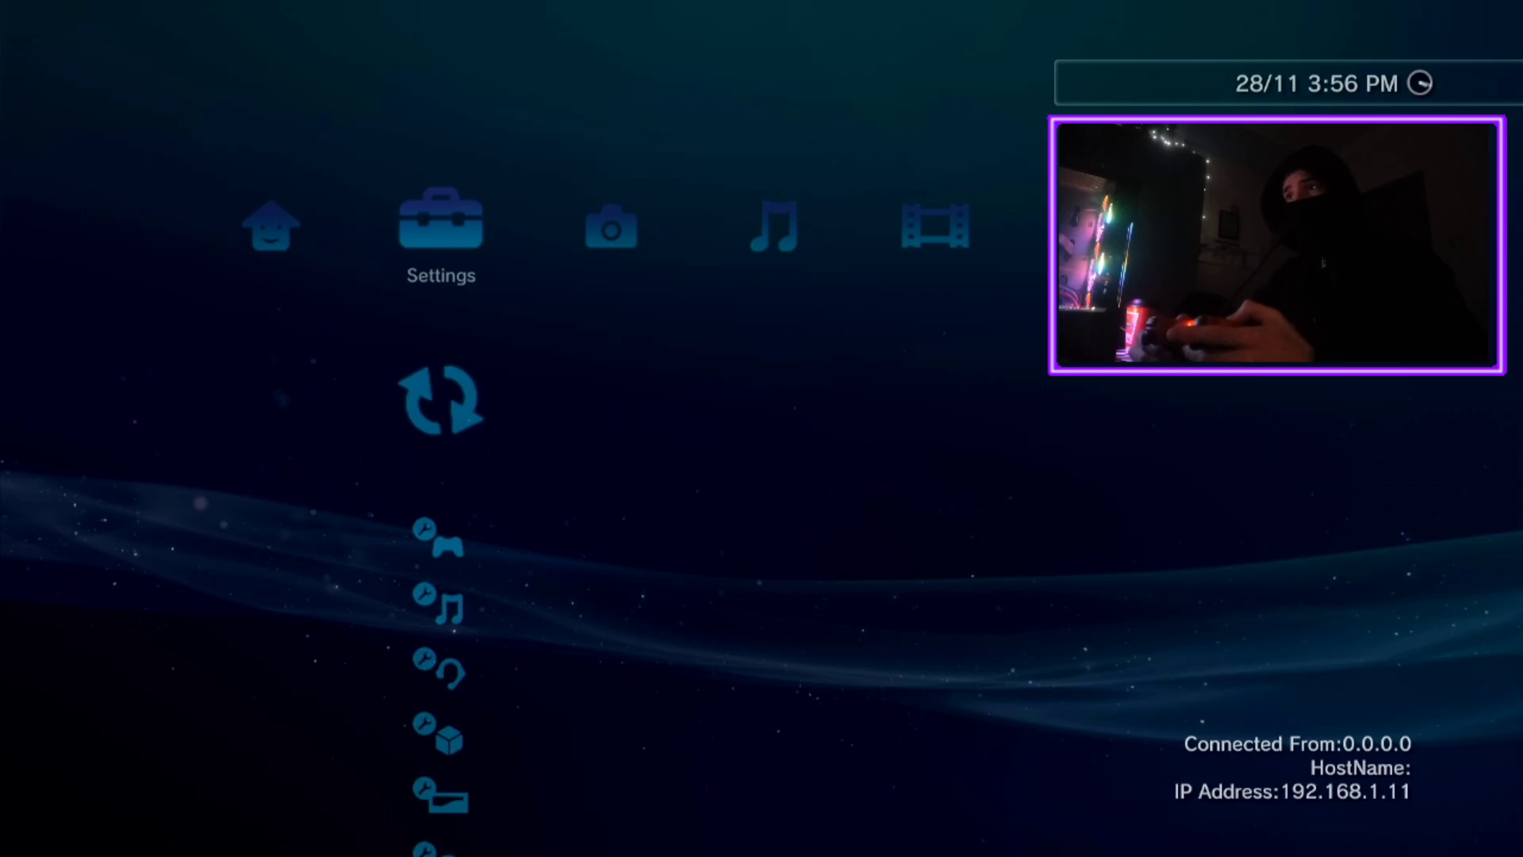